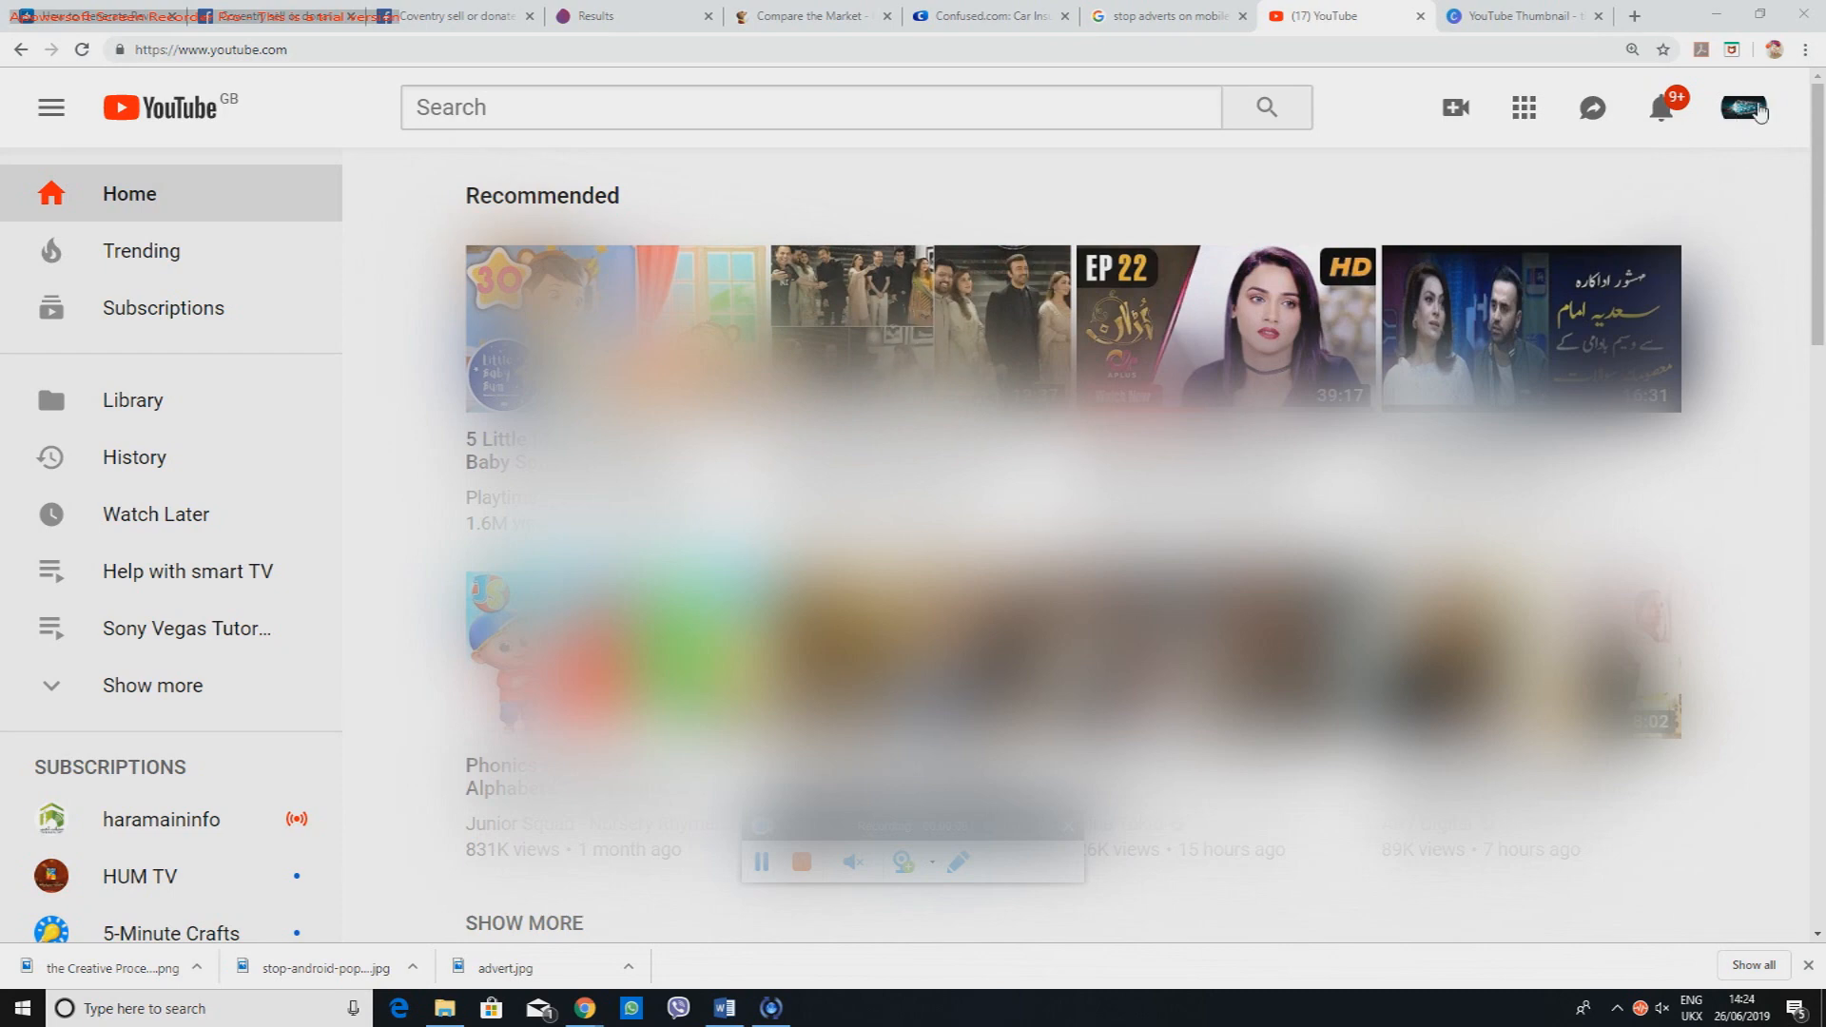
Step: From the account menu go to Your channel and launch YouTube Studio (beta)
{"action": "left_click", "coordinate": [1745, 107]}
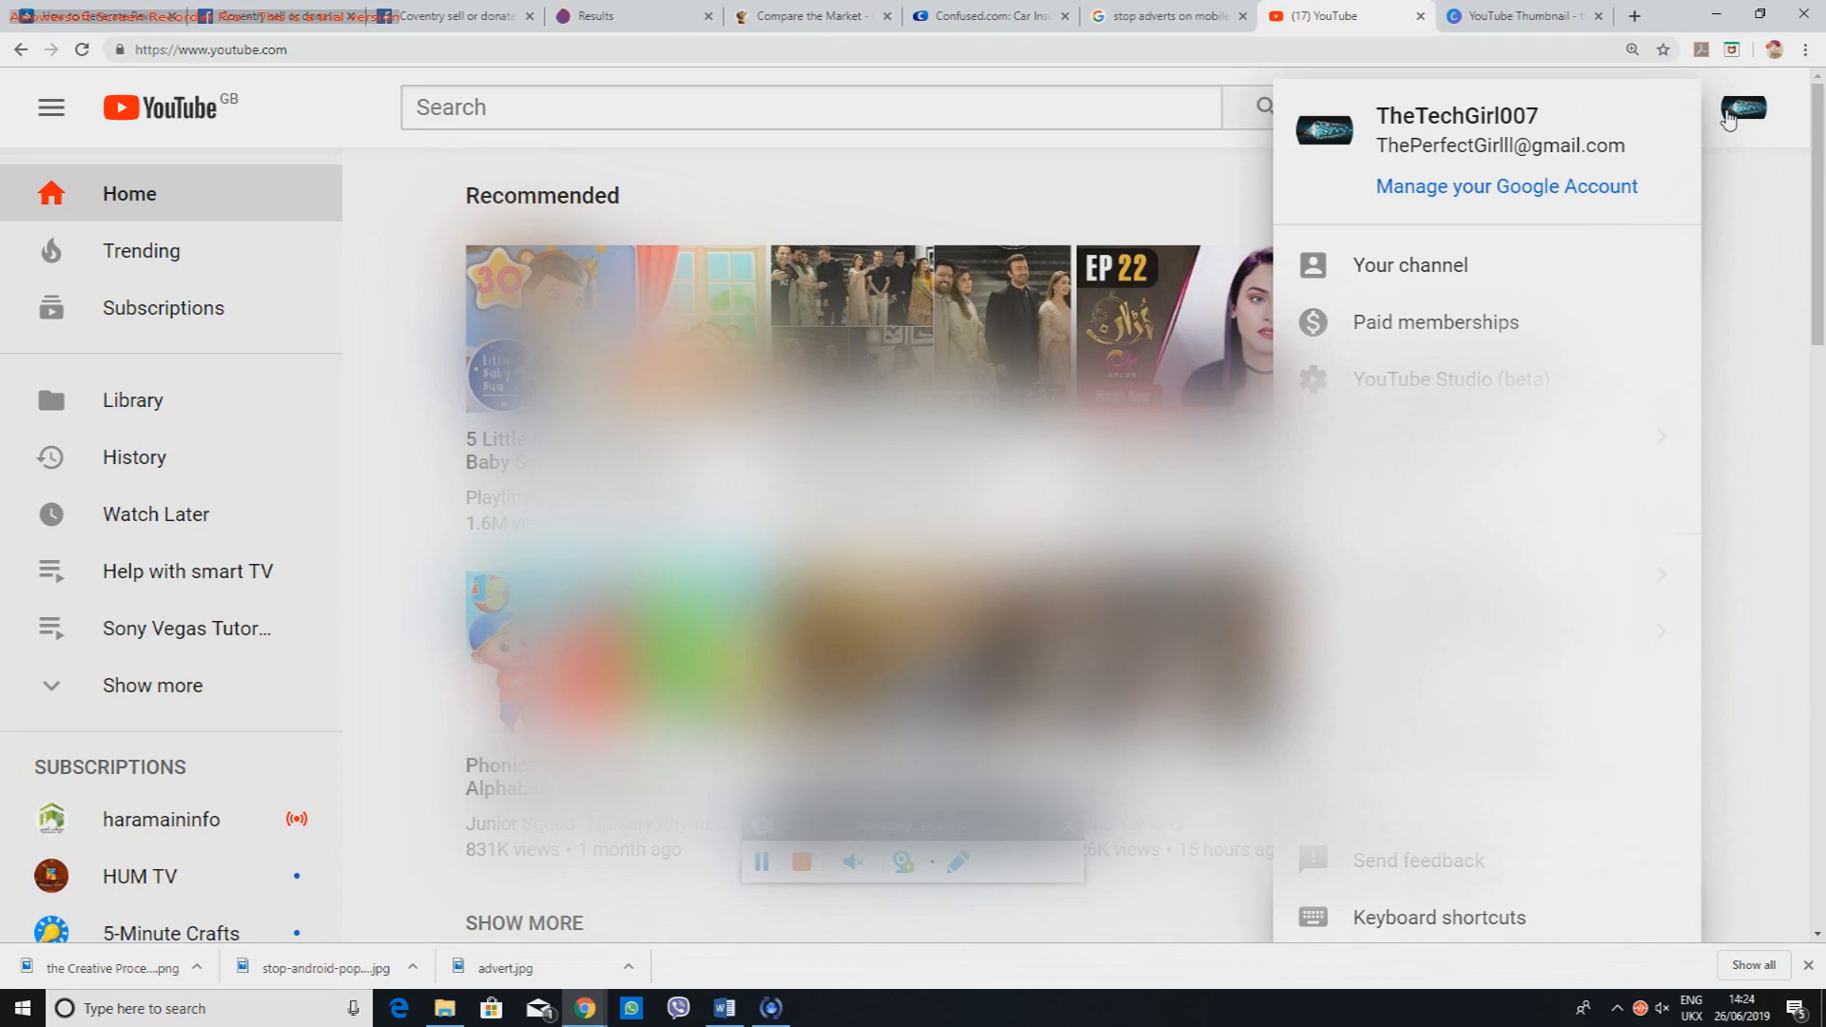
{"action": "mouse_move", "coordinate": [1408, 266]}
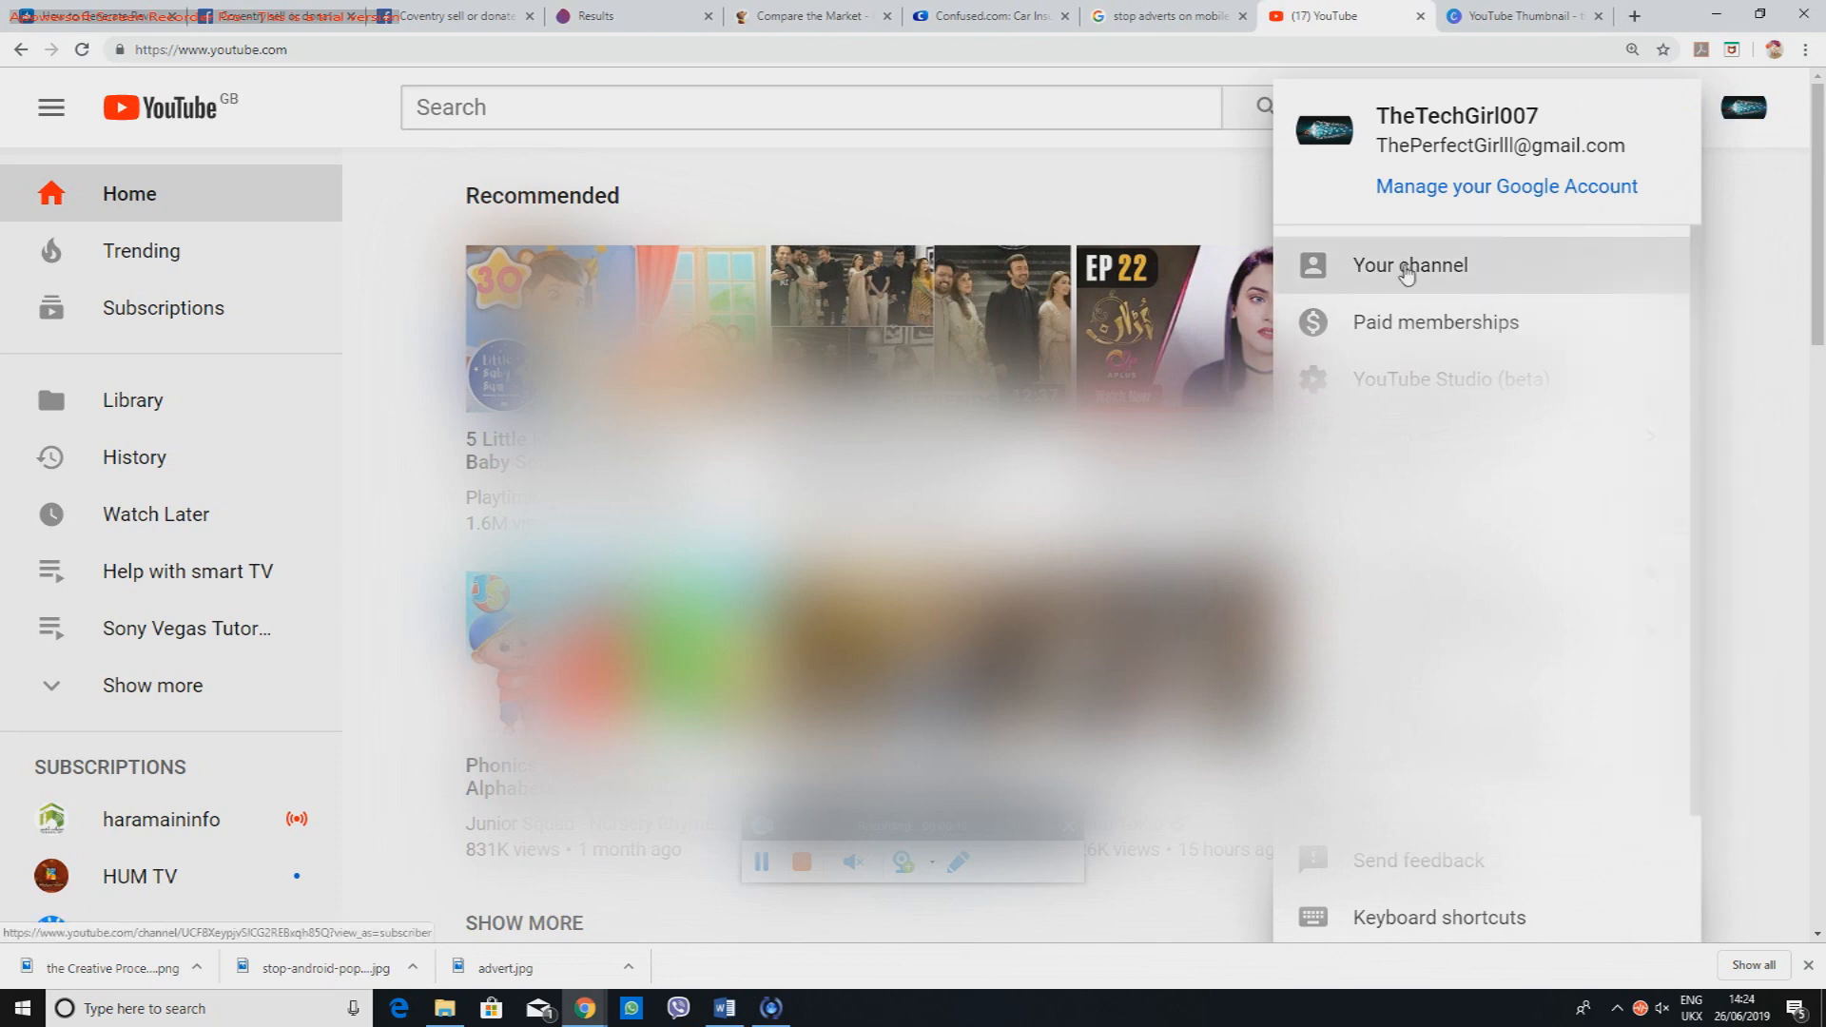
{"action": "left_click", "coordinate": [1410, 264]}
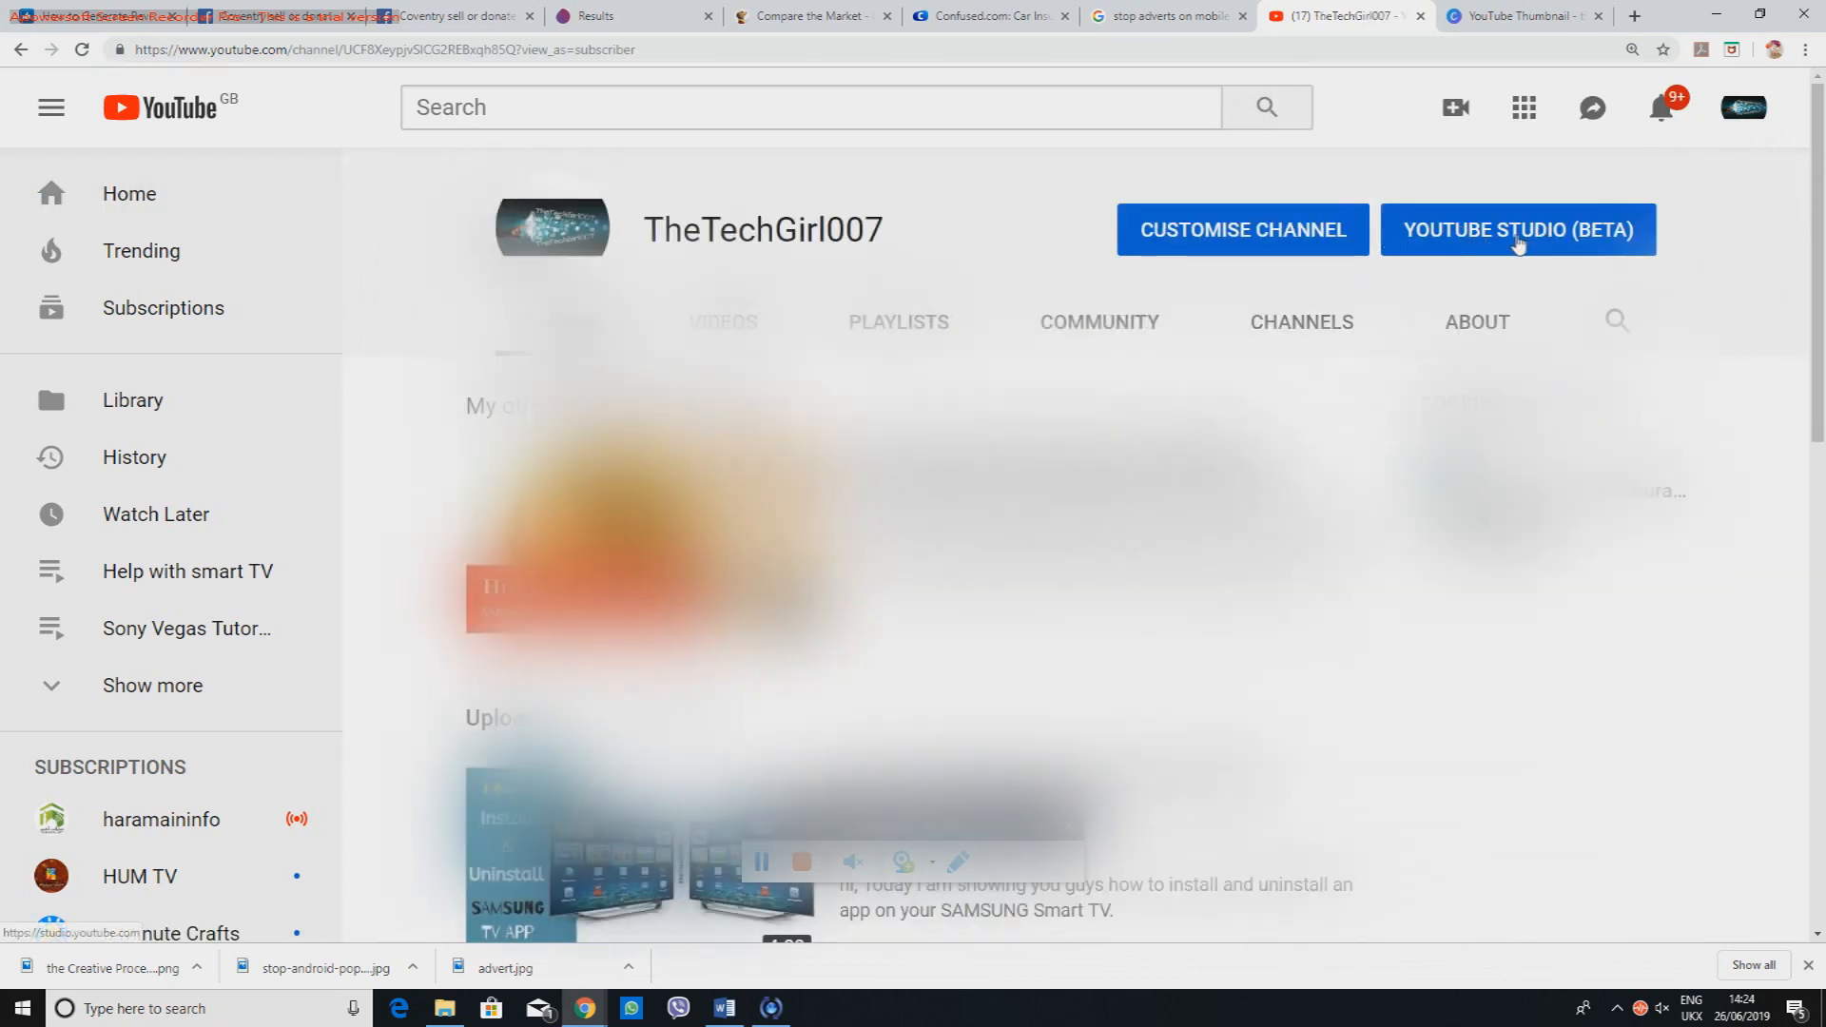
{"action": "left_click", "coordinate": [1518, 230]}
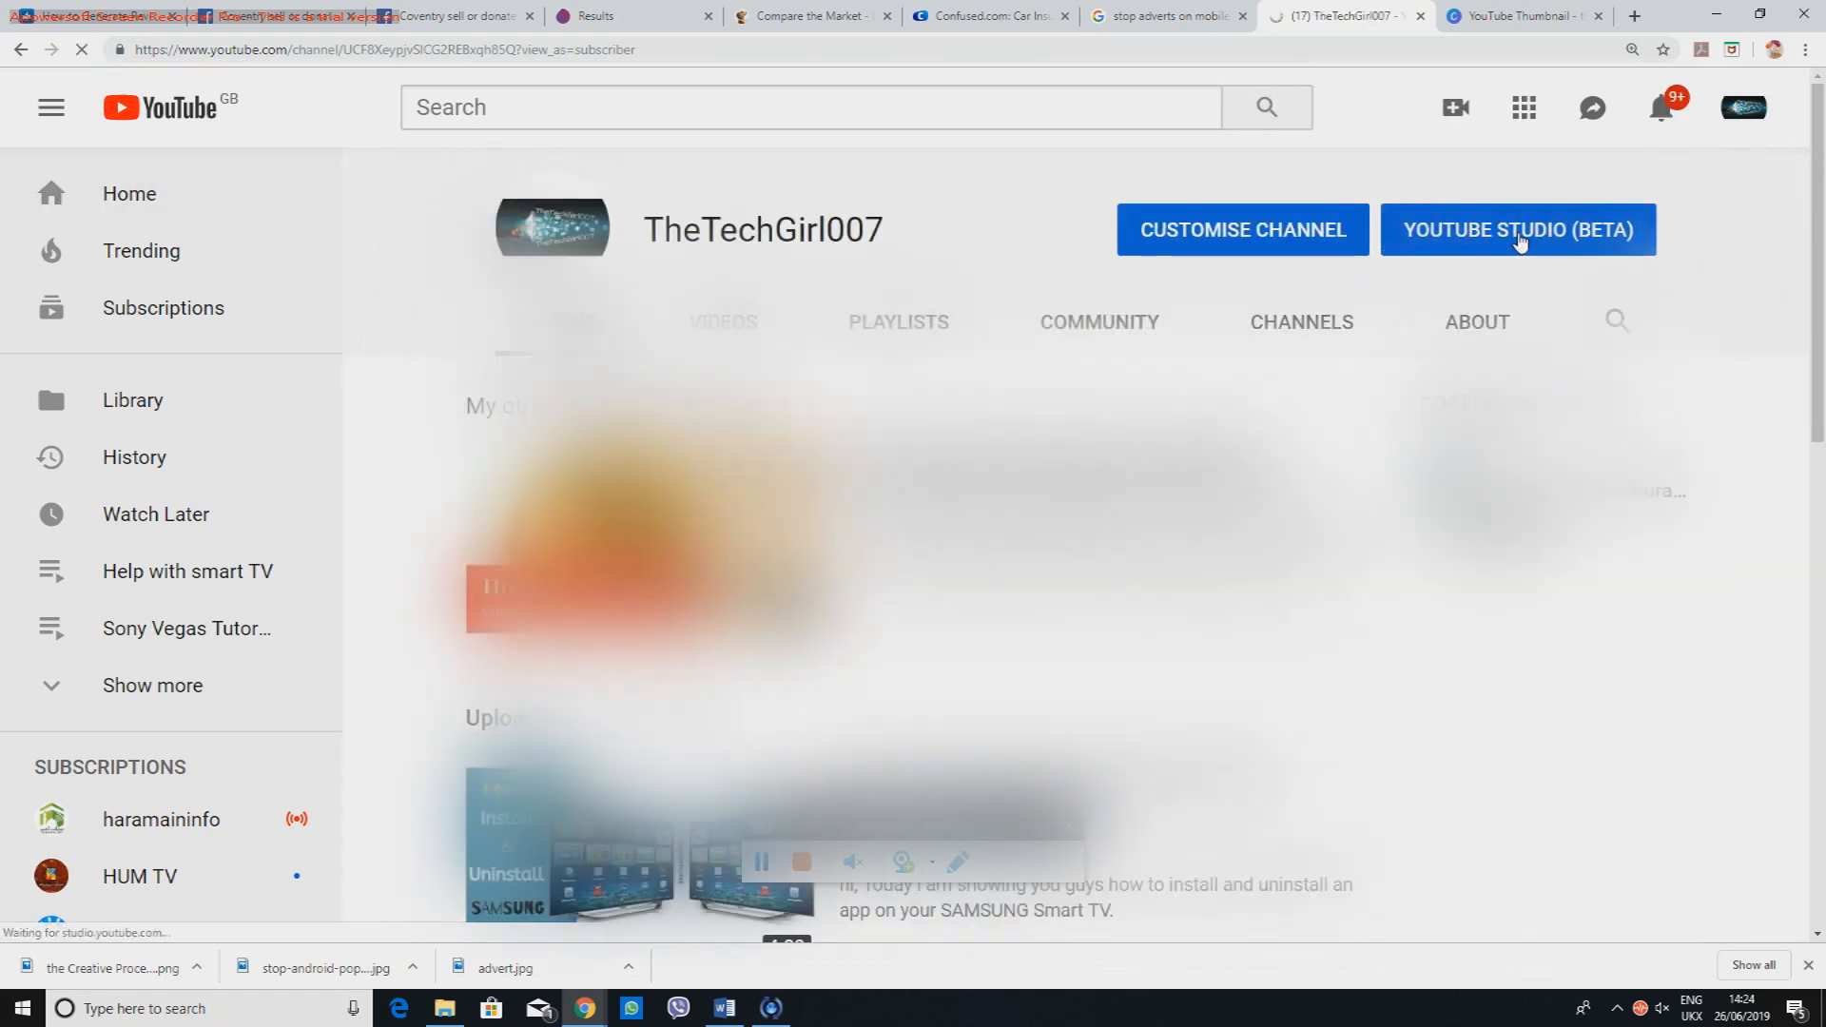
{"action": "left_click", "coordinate": [1517, 230]}
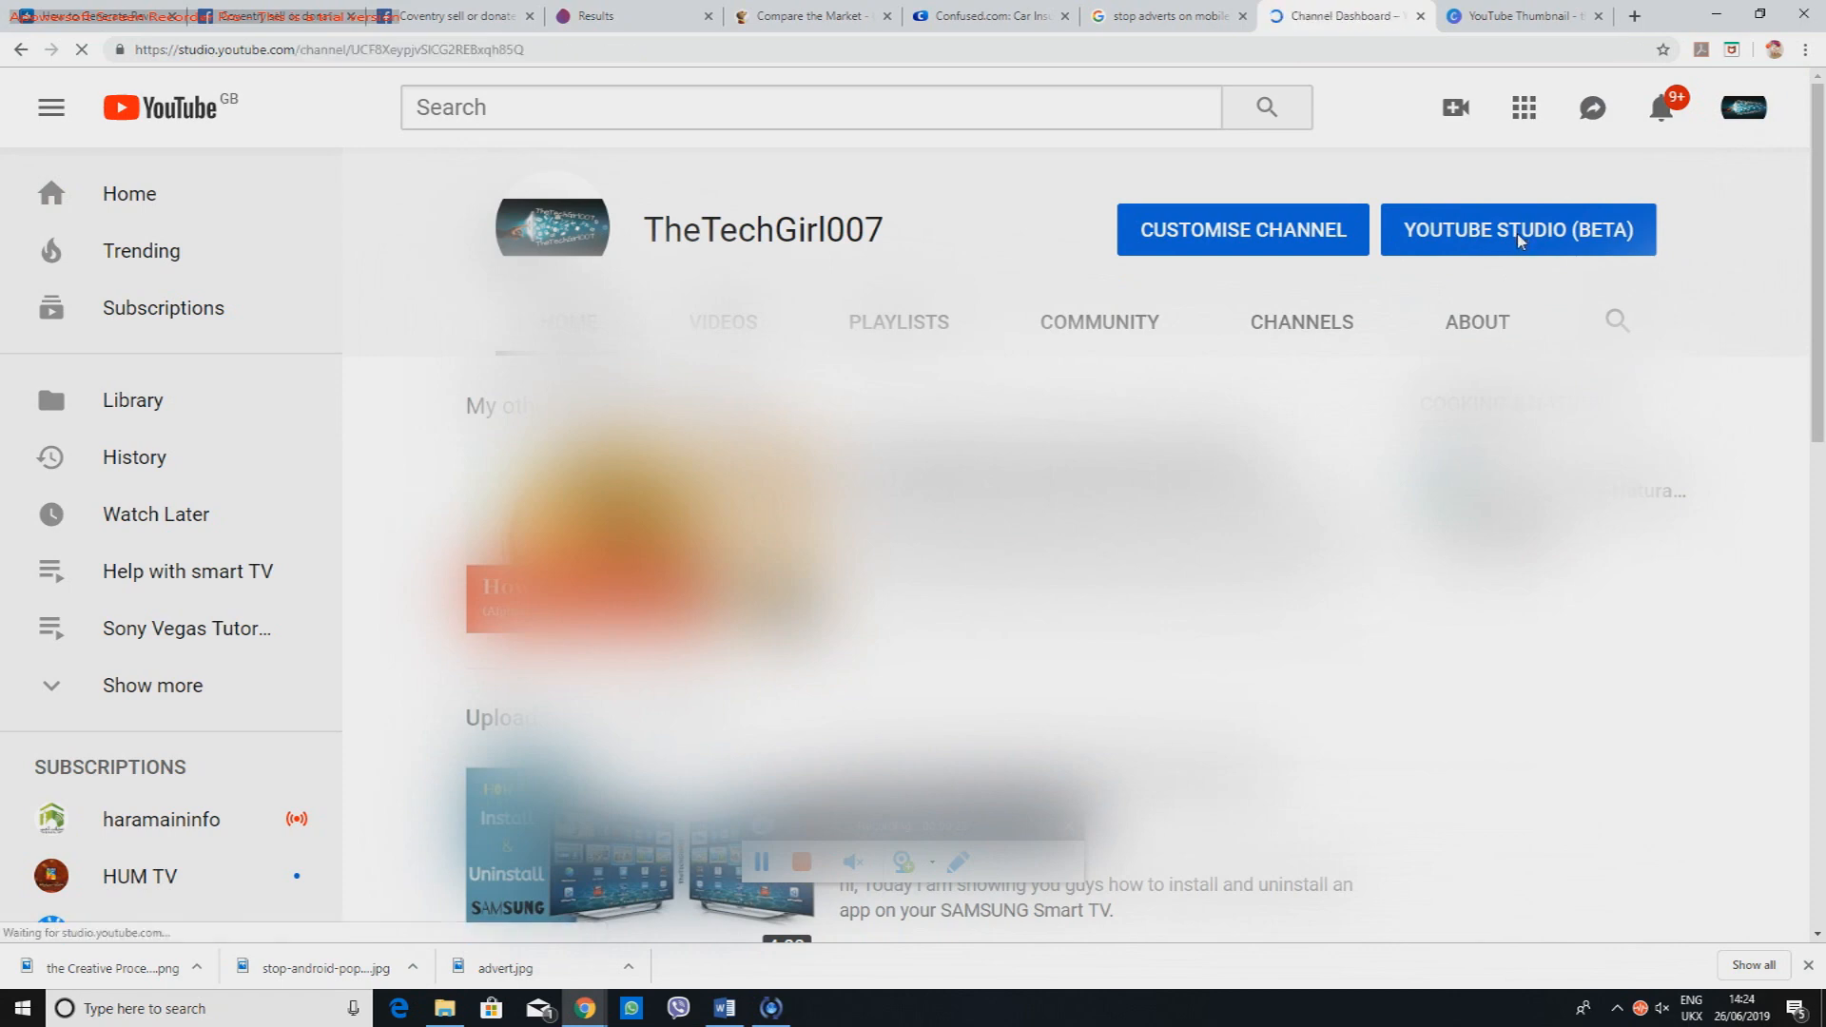
Step: Show the channel's Videos list in Studio and move down to the paging controls
{"action": "left_click", "coordinate": [1516, 231]}
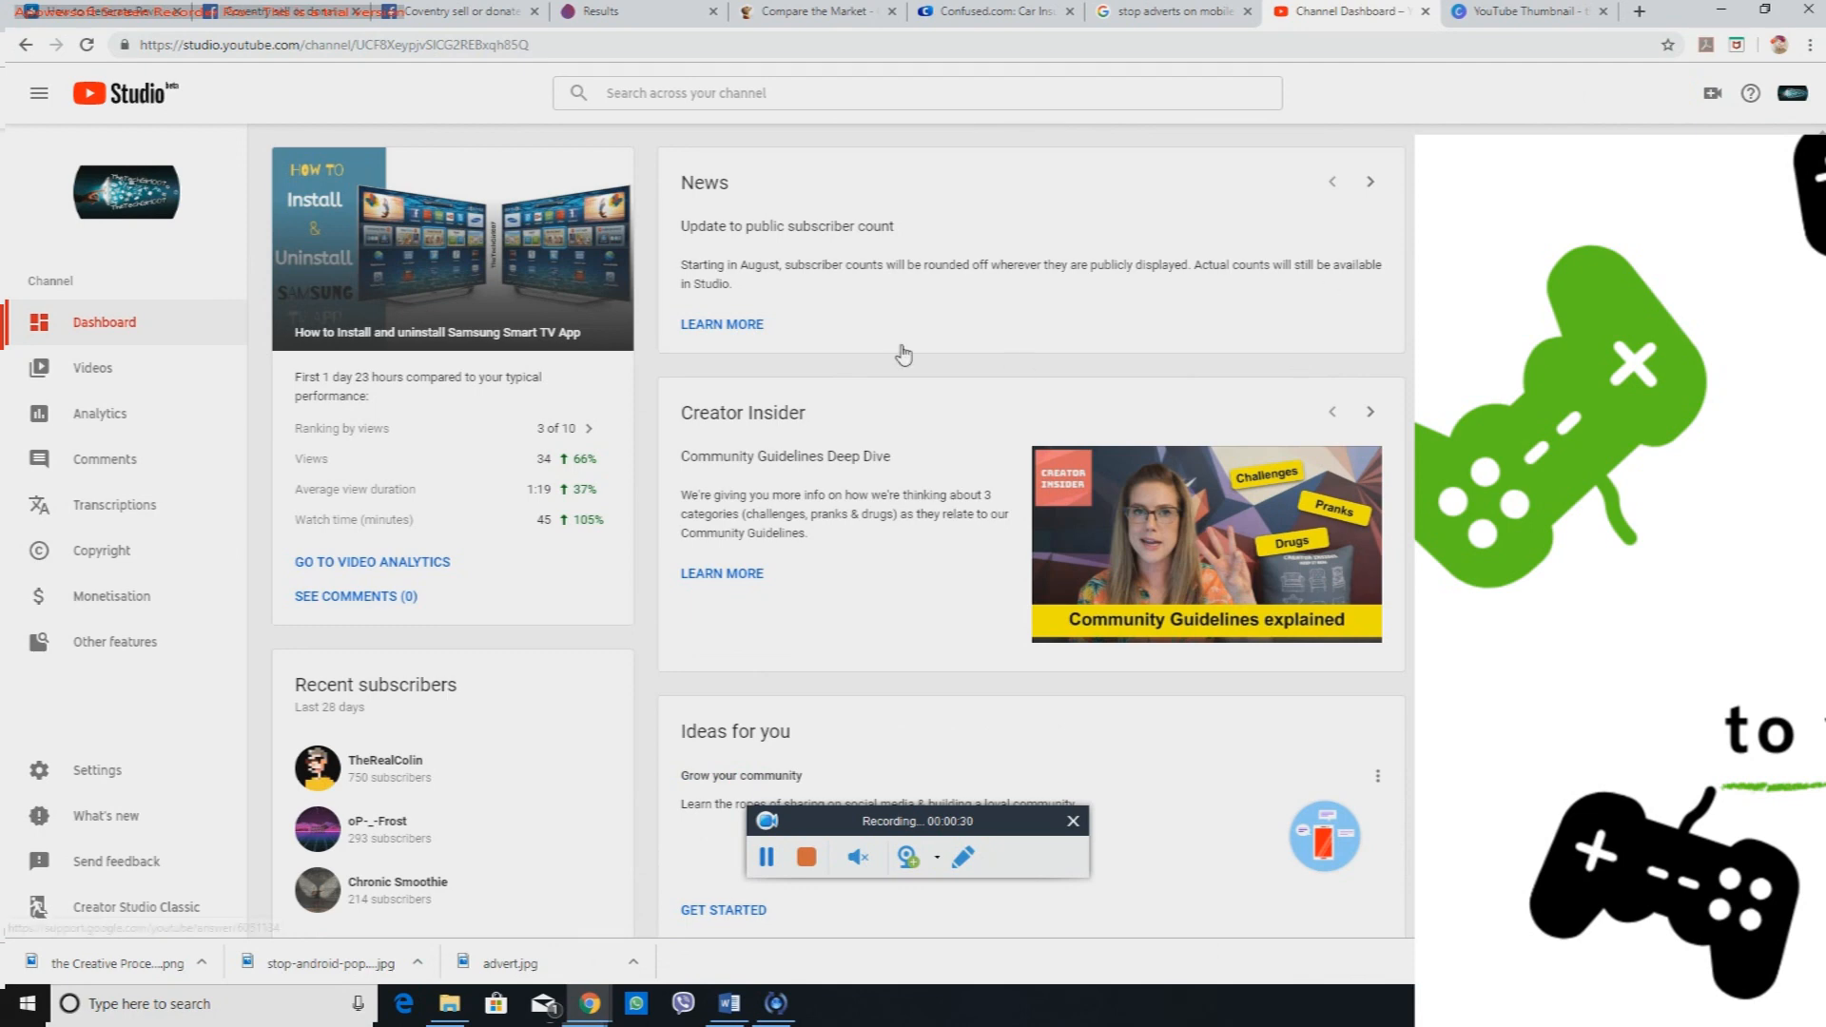
{"action": "mouse_move", "coordinate": [91, 367]}
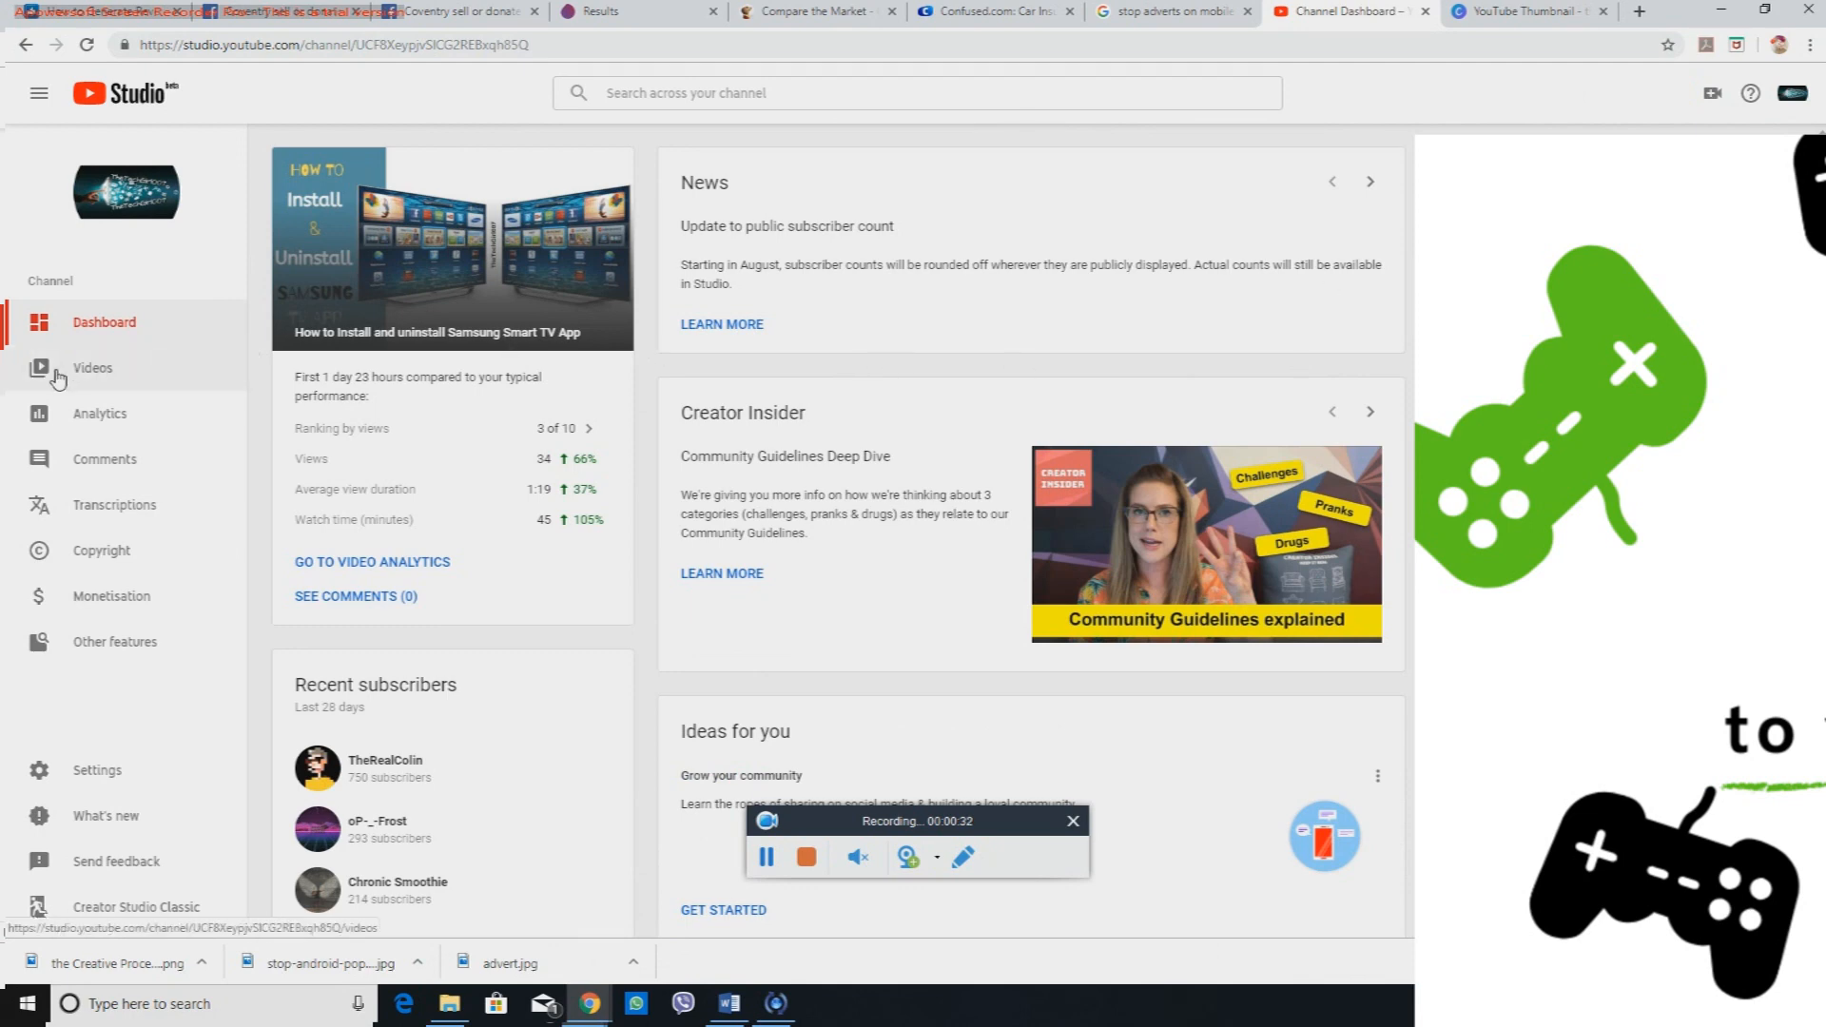
{"action": "left_click", "coordinate": [92, 367]}
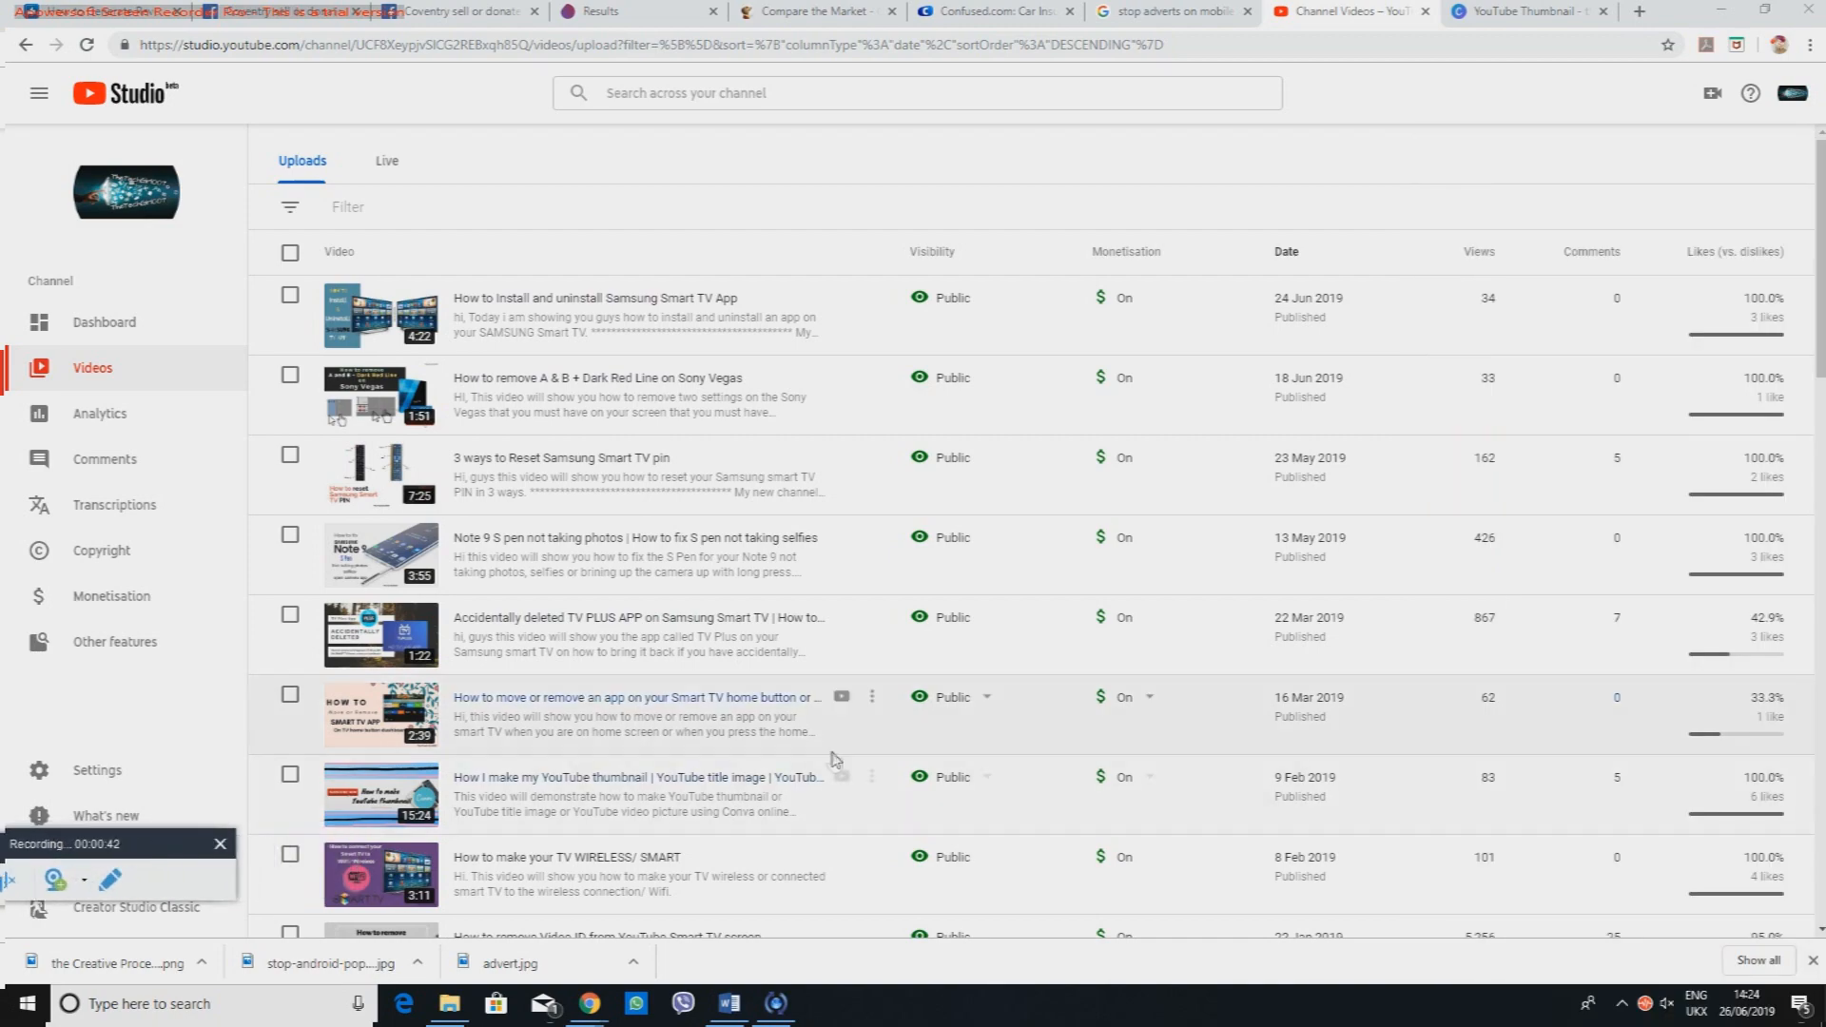
{"action": "scroll", "scroll_direction": "down", "scroll_amount": 3}
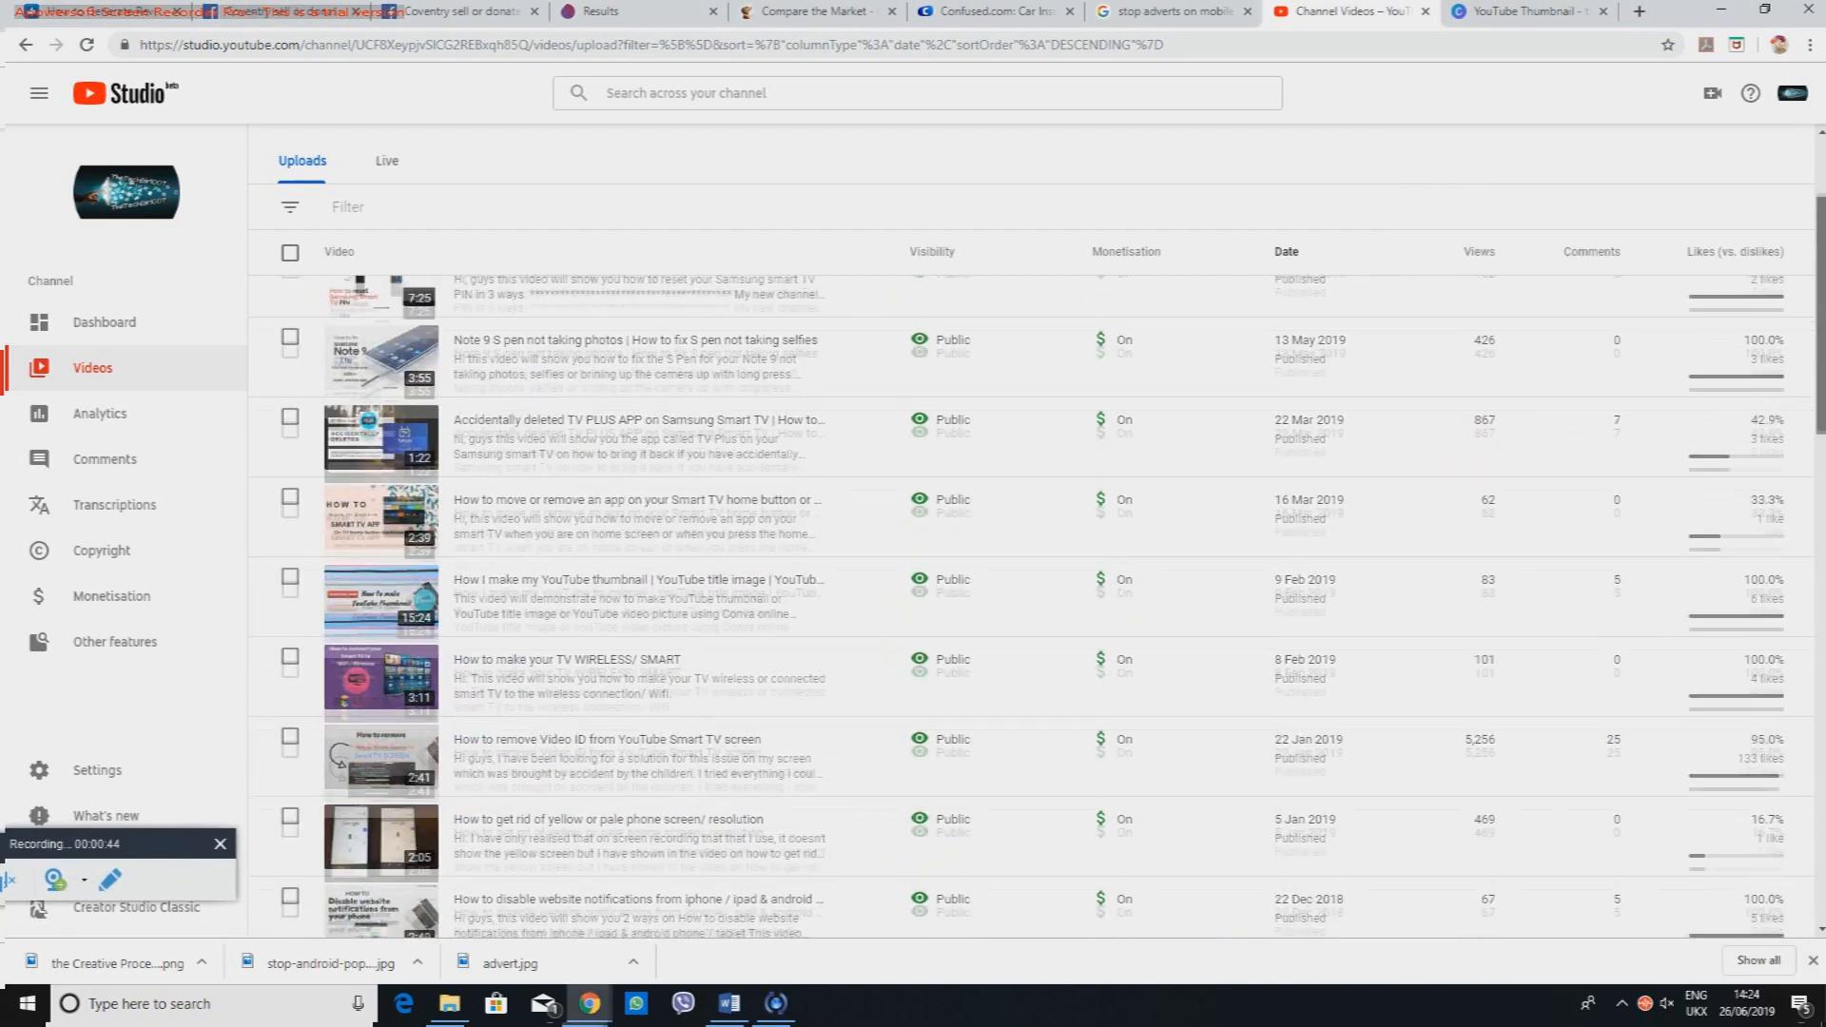
{"action": "scroll", "scroll_direction": "down", "scroll_amount": 3}
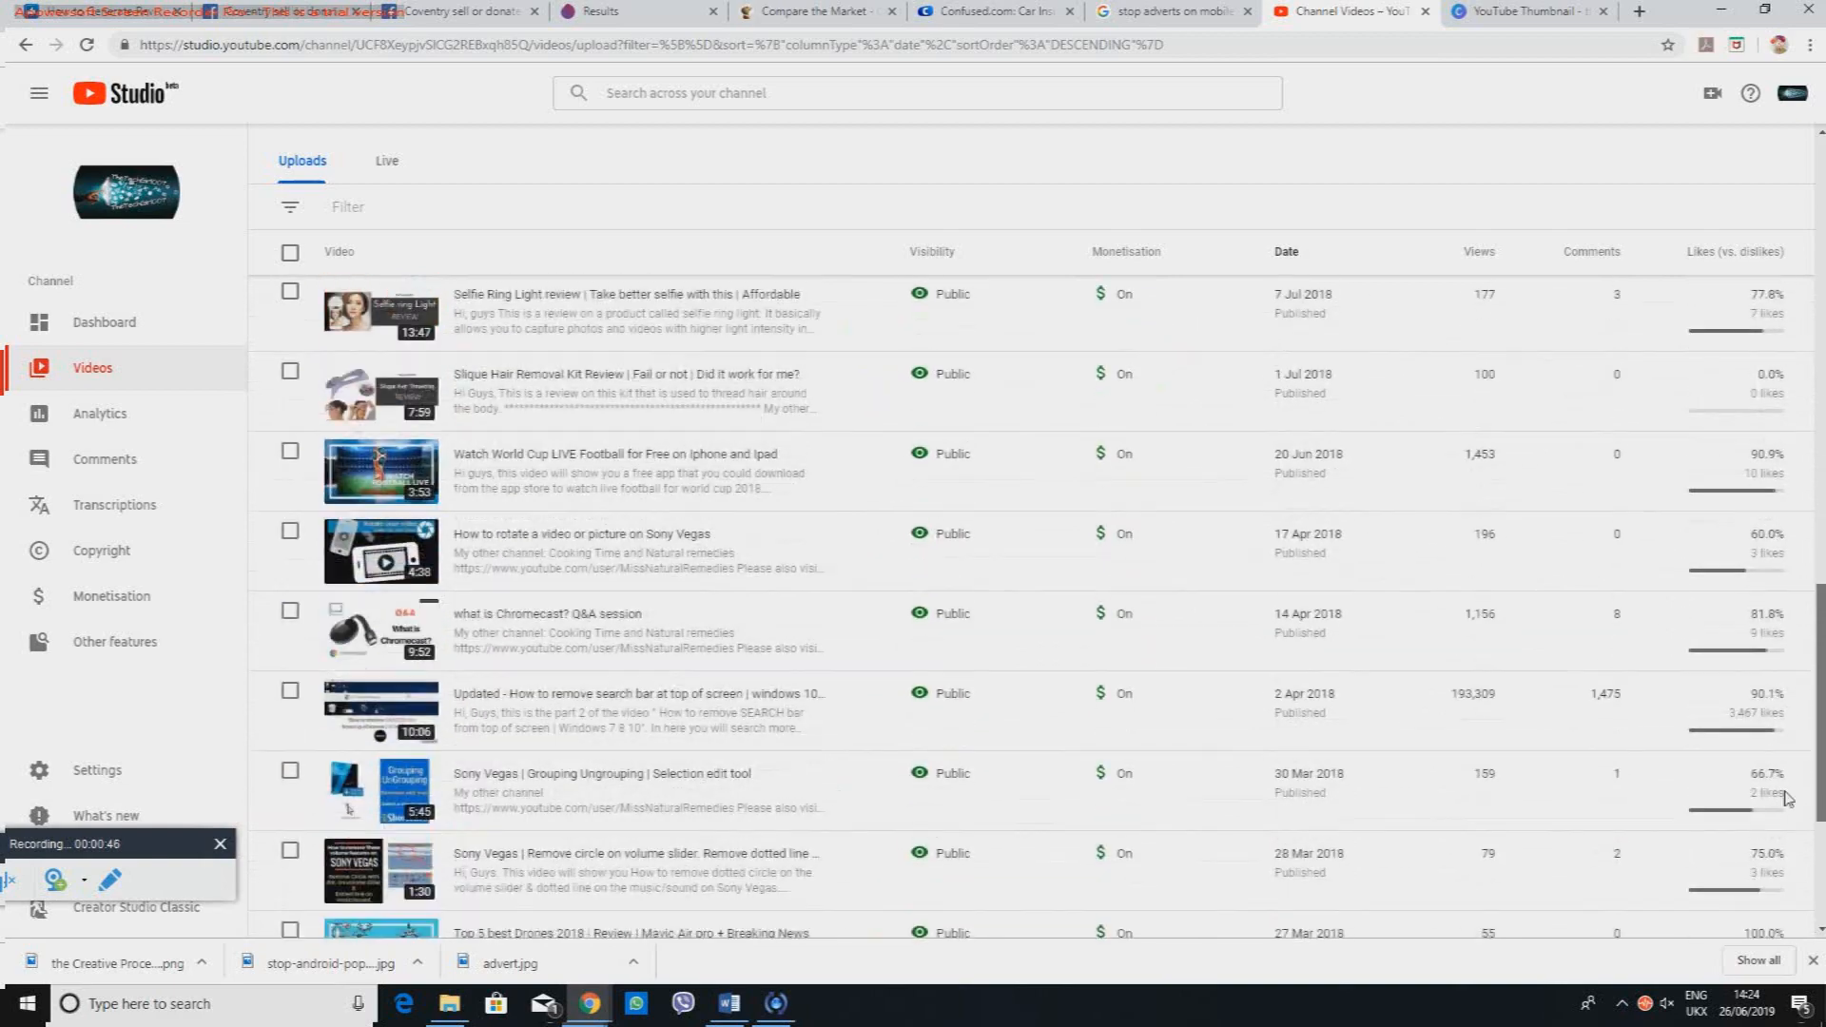
{"action": "scroll", "scroll_direction": "down", "scroll_amount": 3}
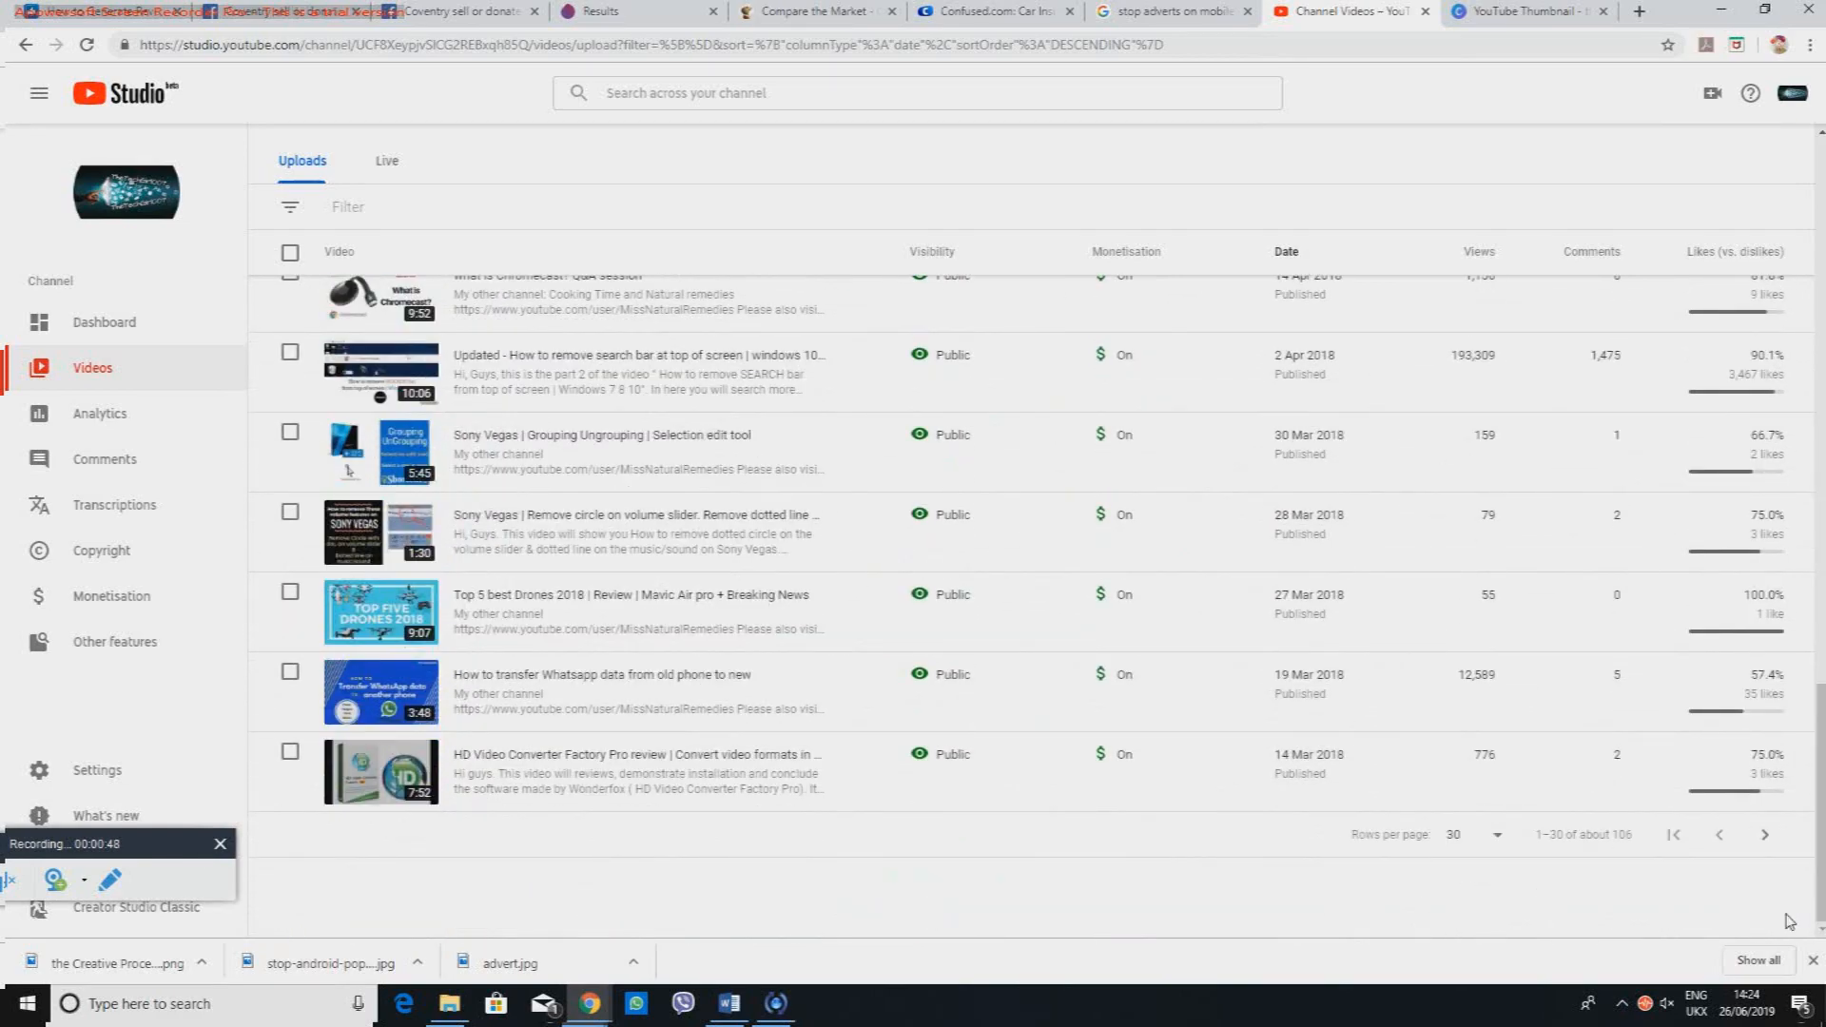
Step: Set Rows per page to 50 and bring the Samsung adverts video into view
{"action": "left_click", "coordinate": [1477, 834]}
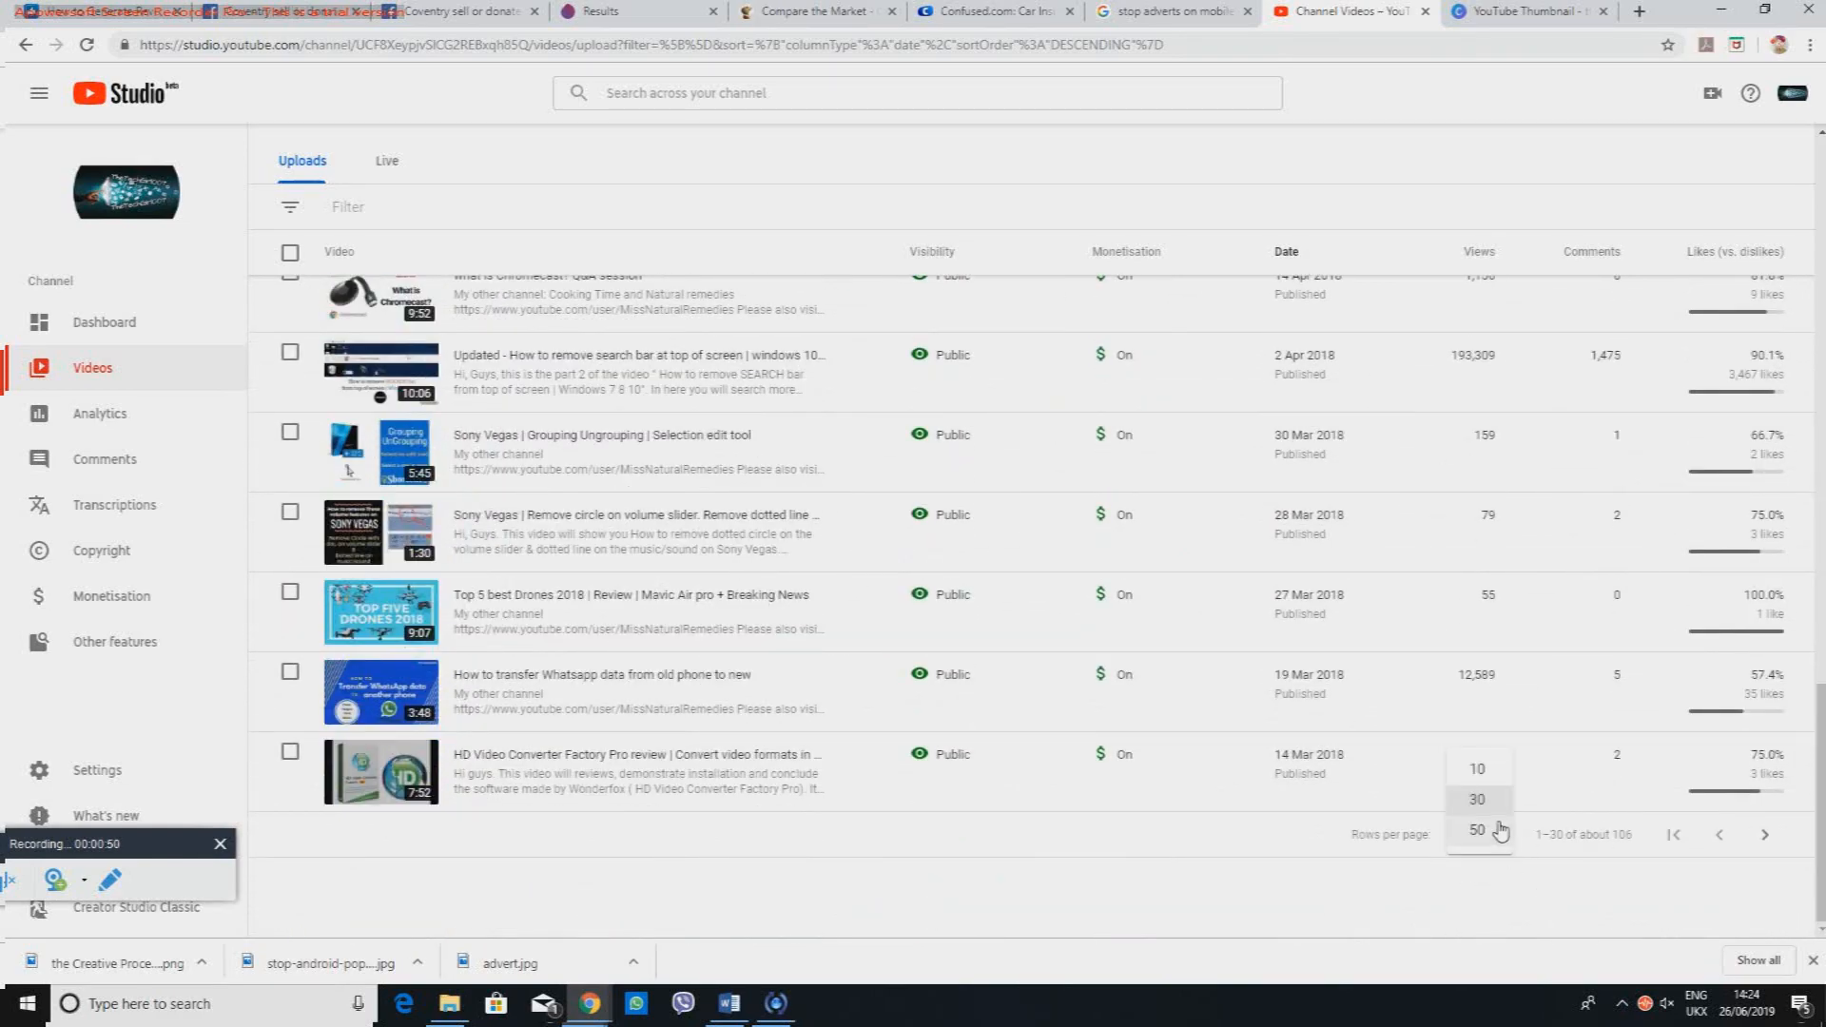
{"action": "left_click", "coordinate": [1477, 830]}
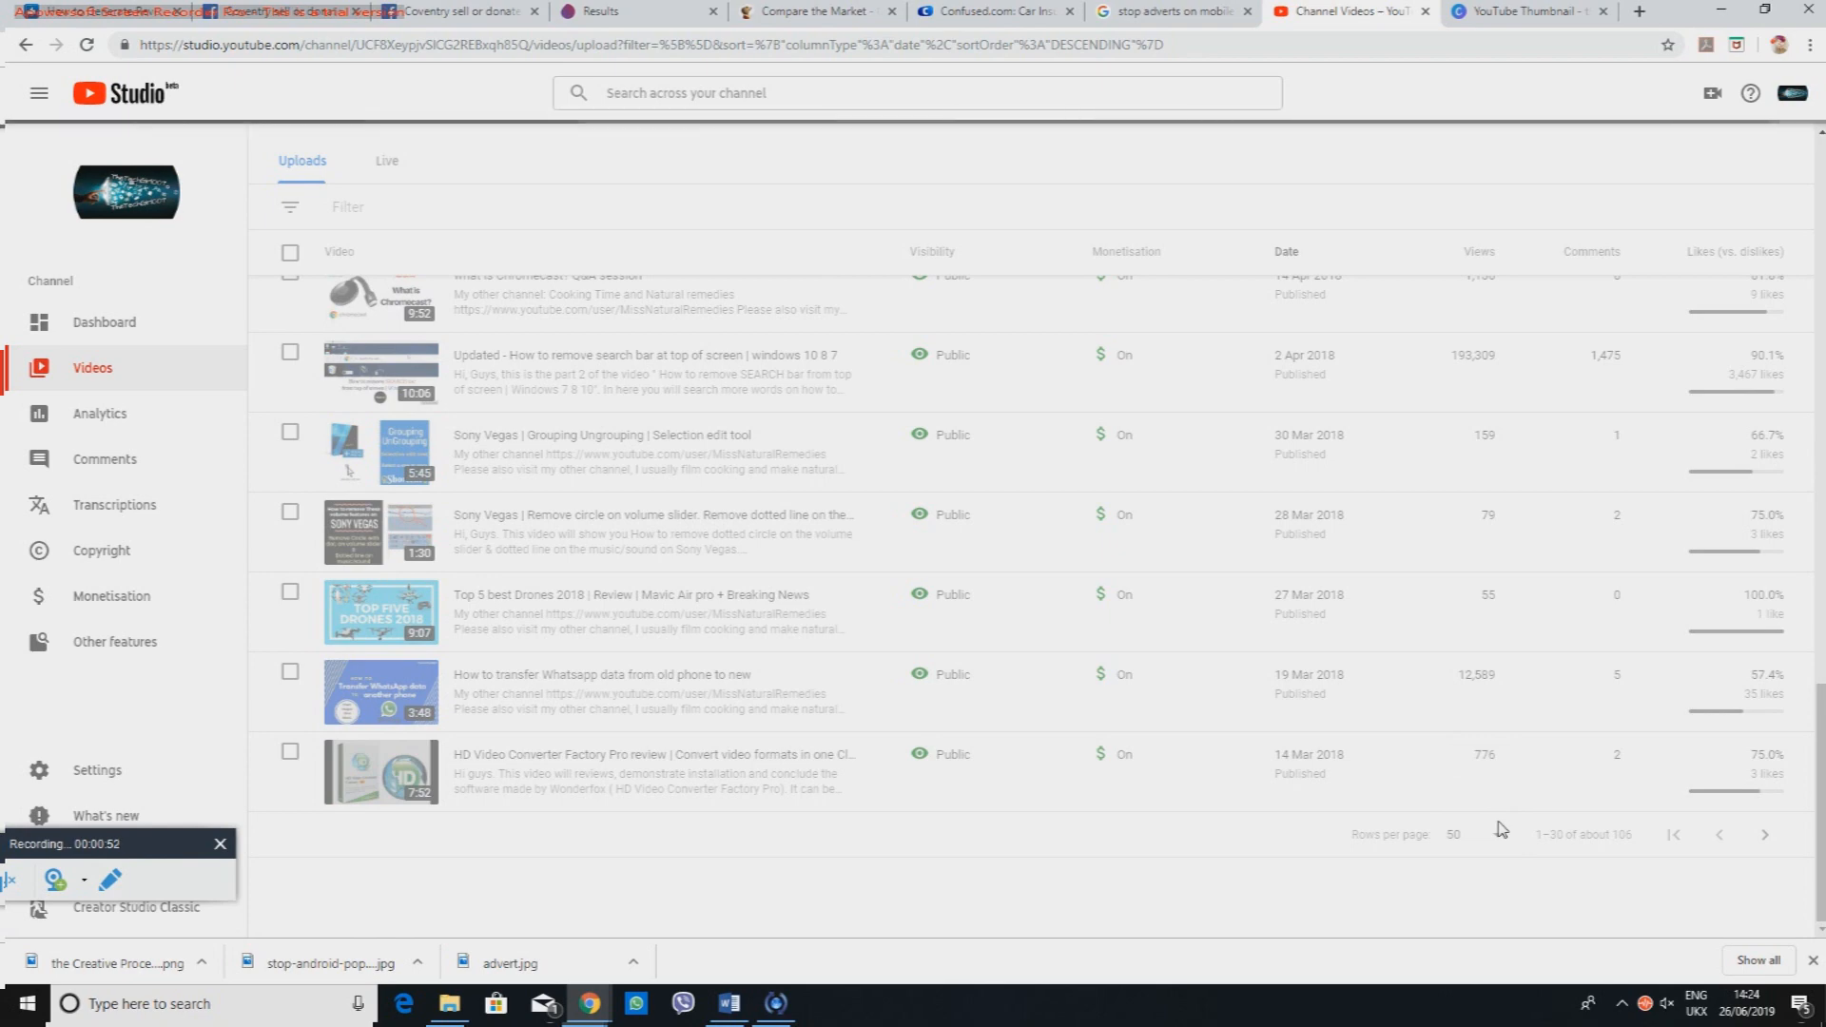
{"action": "scroll", "scroll_direction": "down", "scroll_amount": 3}
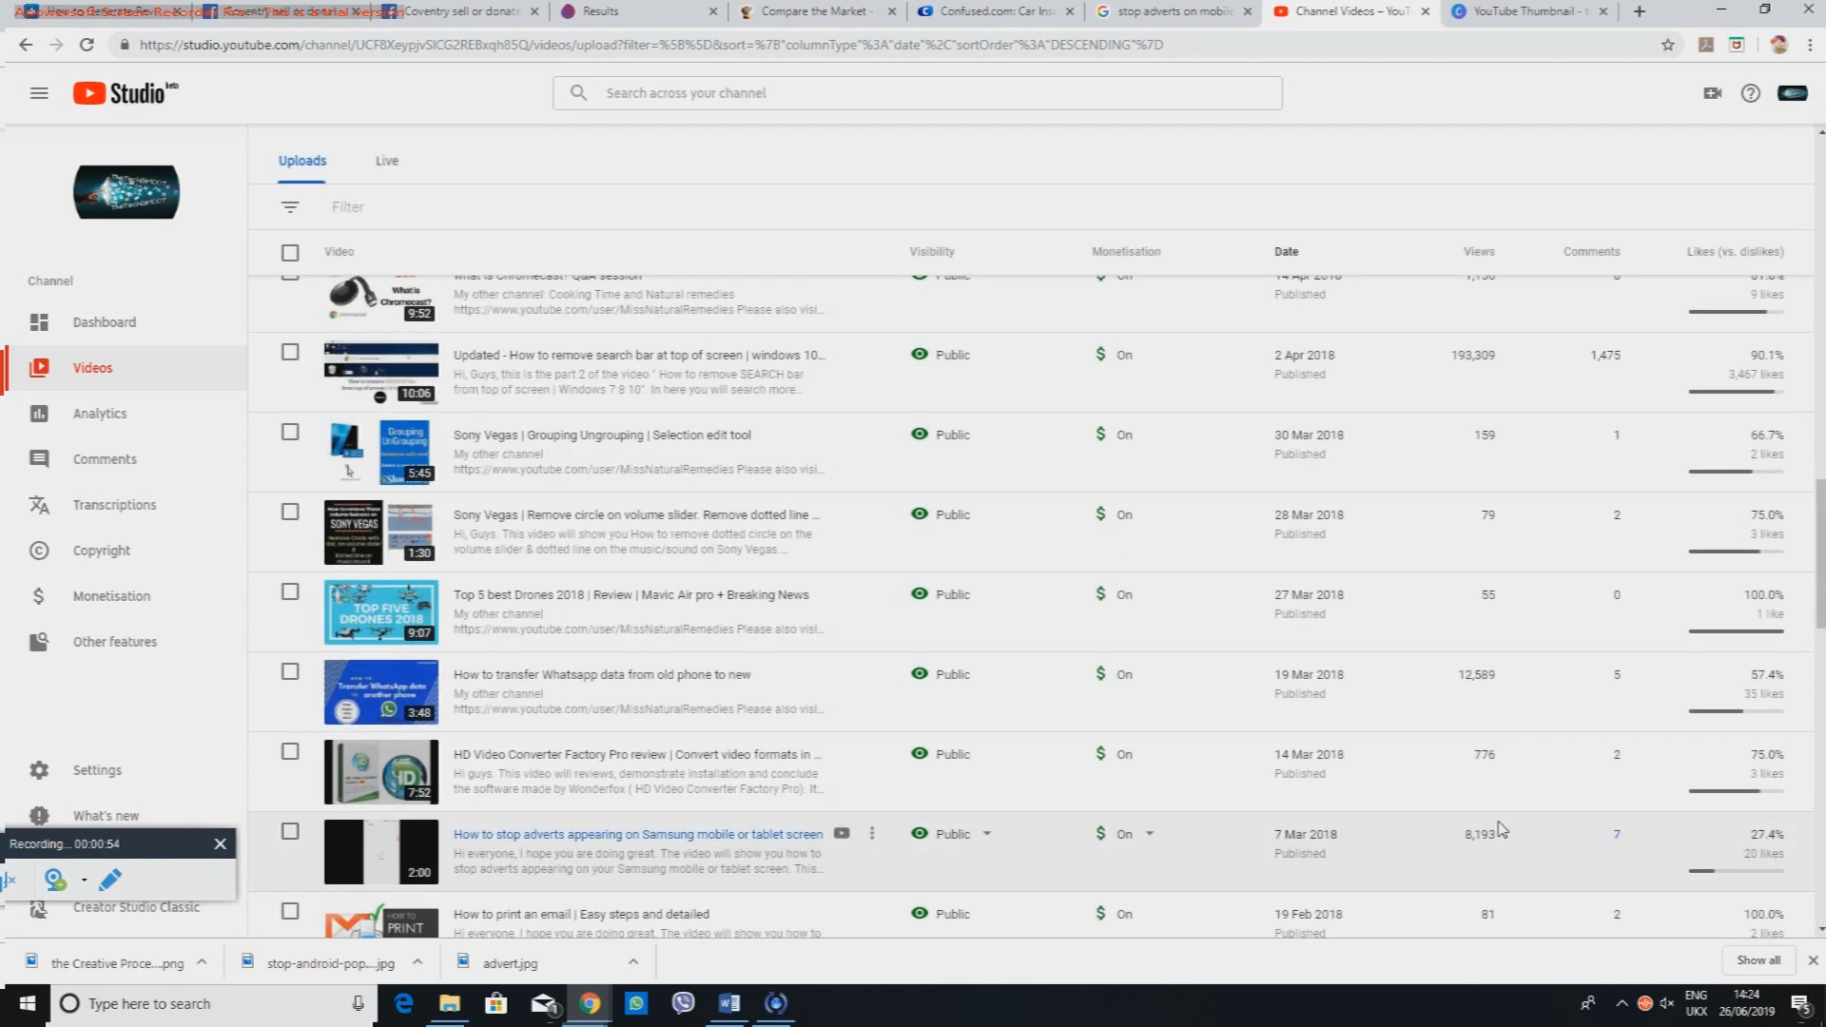
{"action": "scroll", "scroll_direction": "down", "scroll_amount": 3}
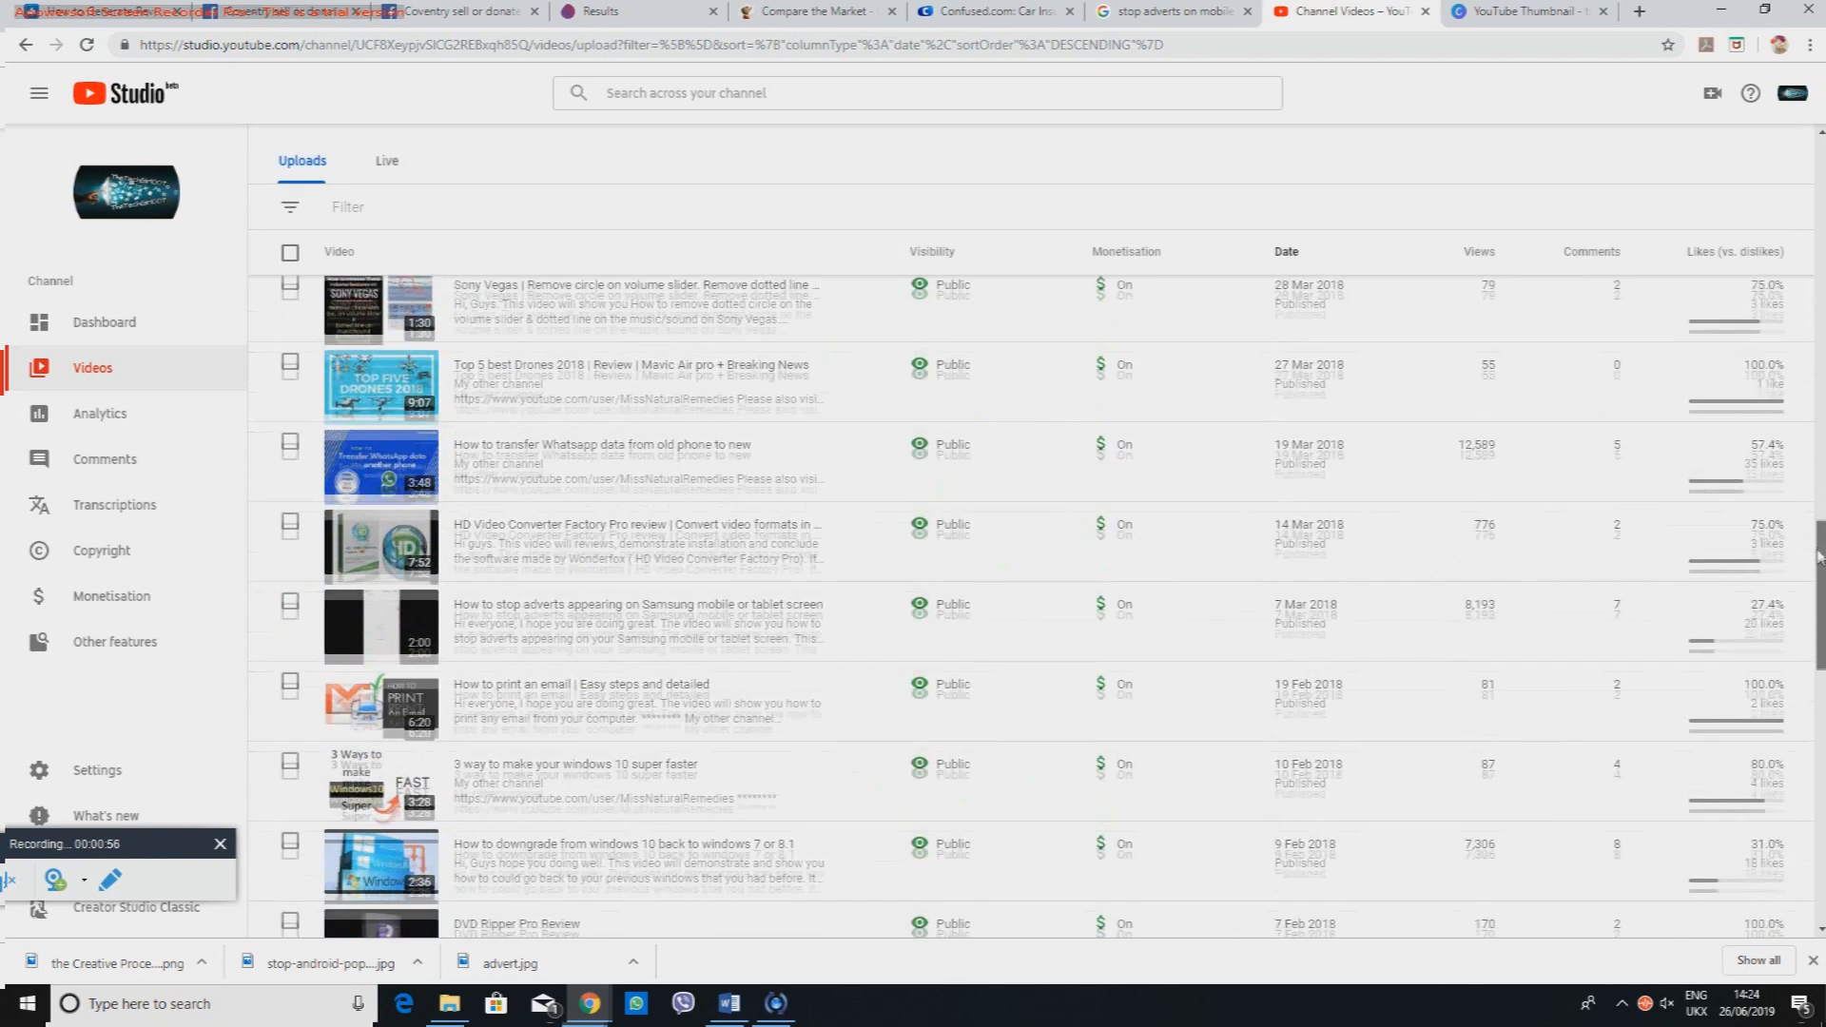
{"action": "scroll", "scroll_direction": "down", "scroll_amount": 3}
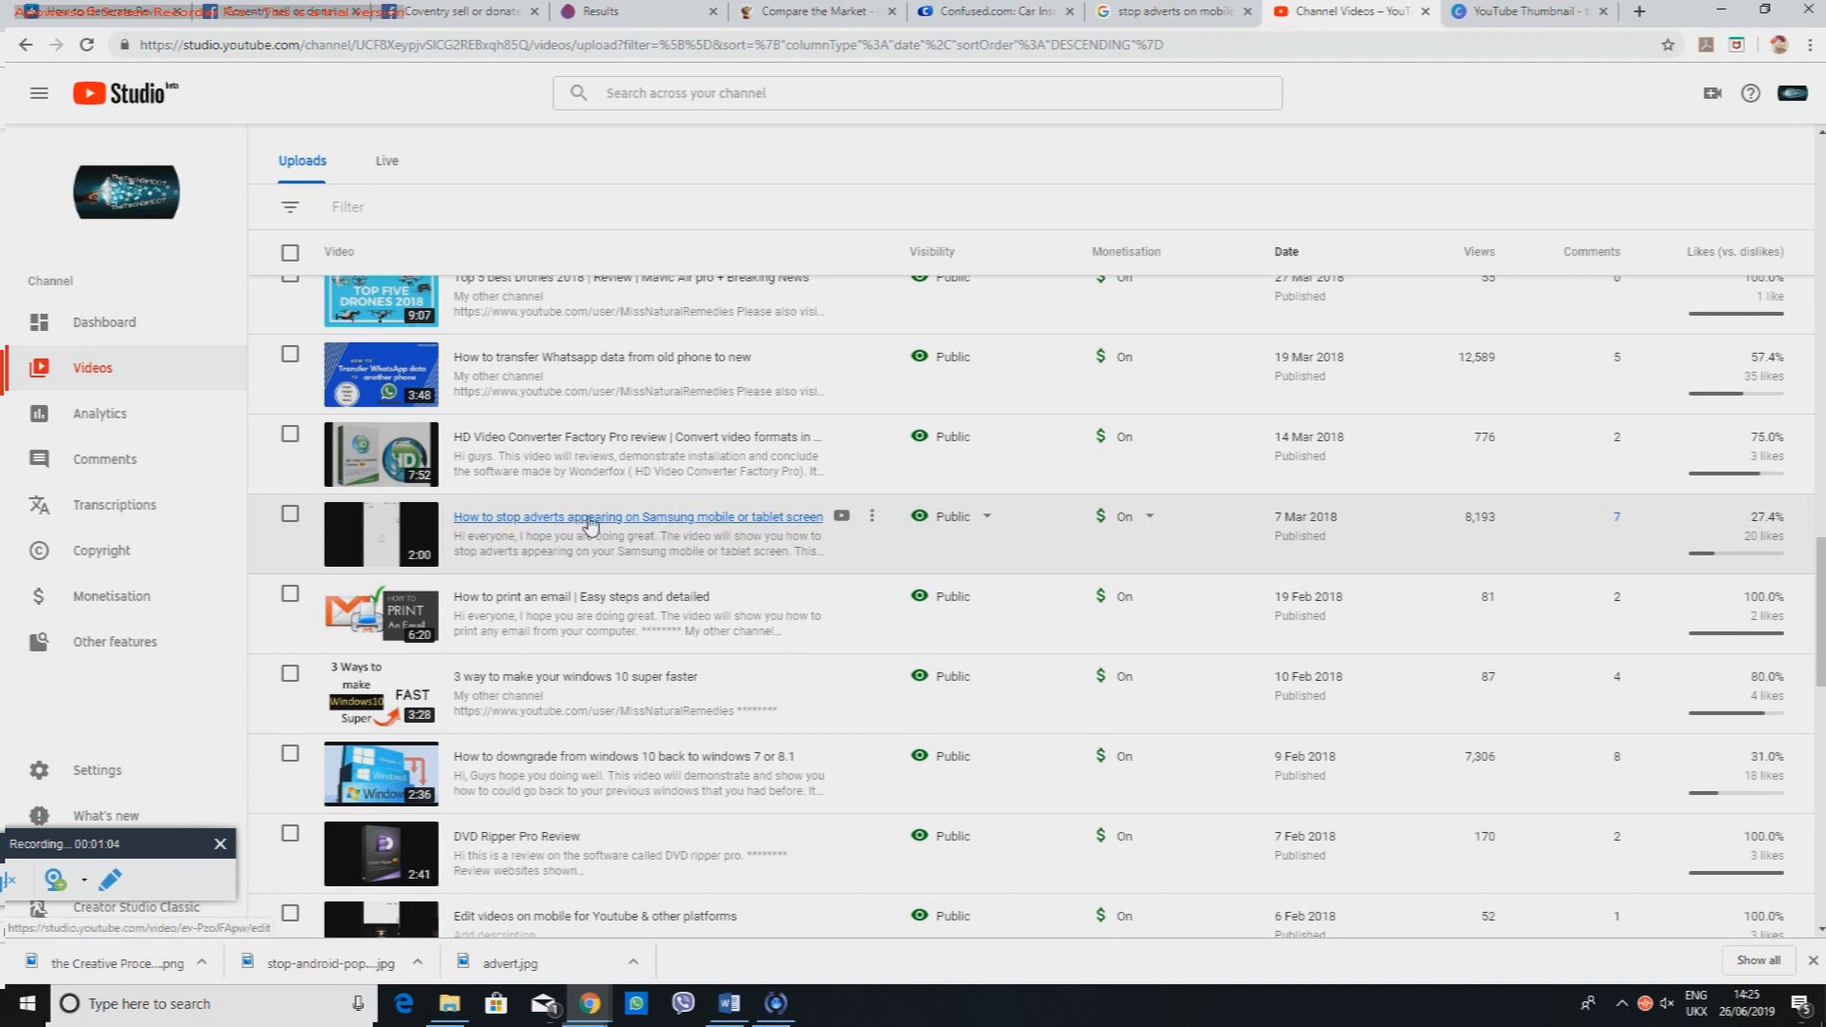
Step: Enter the Samsung adverts video's Details page and start a custom thumbnail upload
{"action": "left_click", "coordinate": [638, 515]}
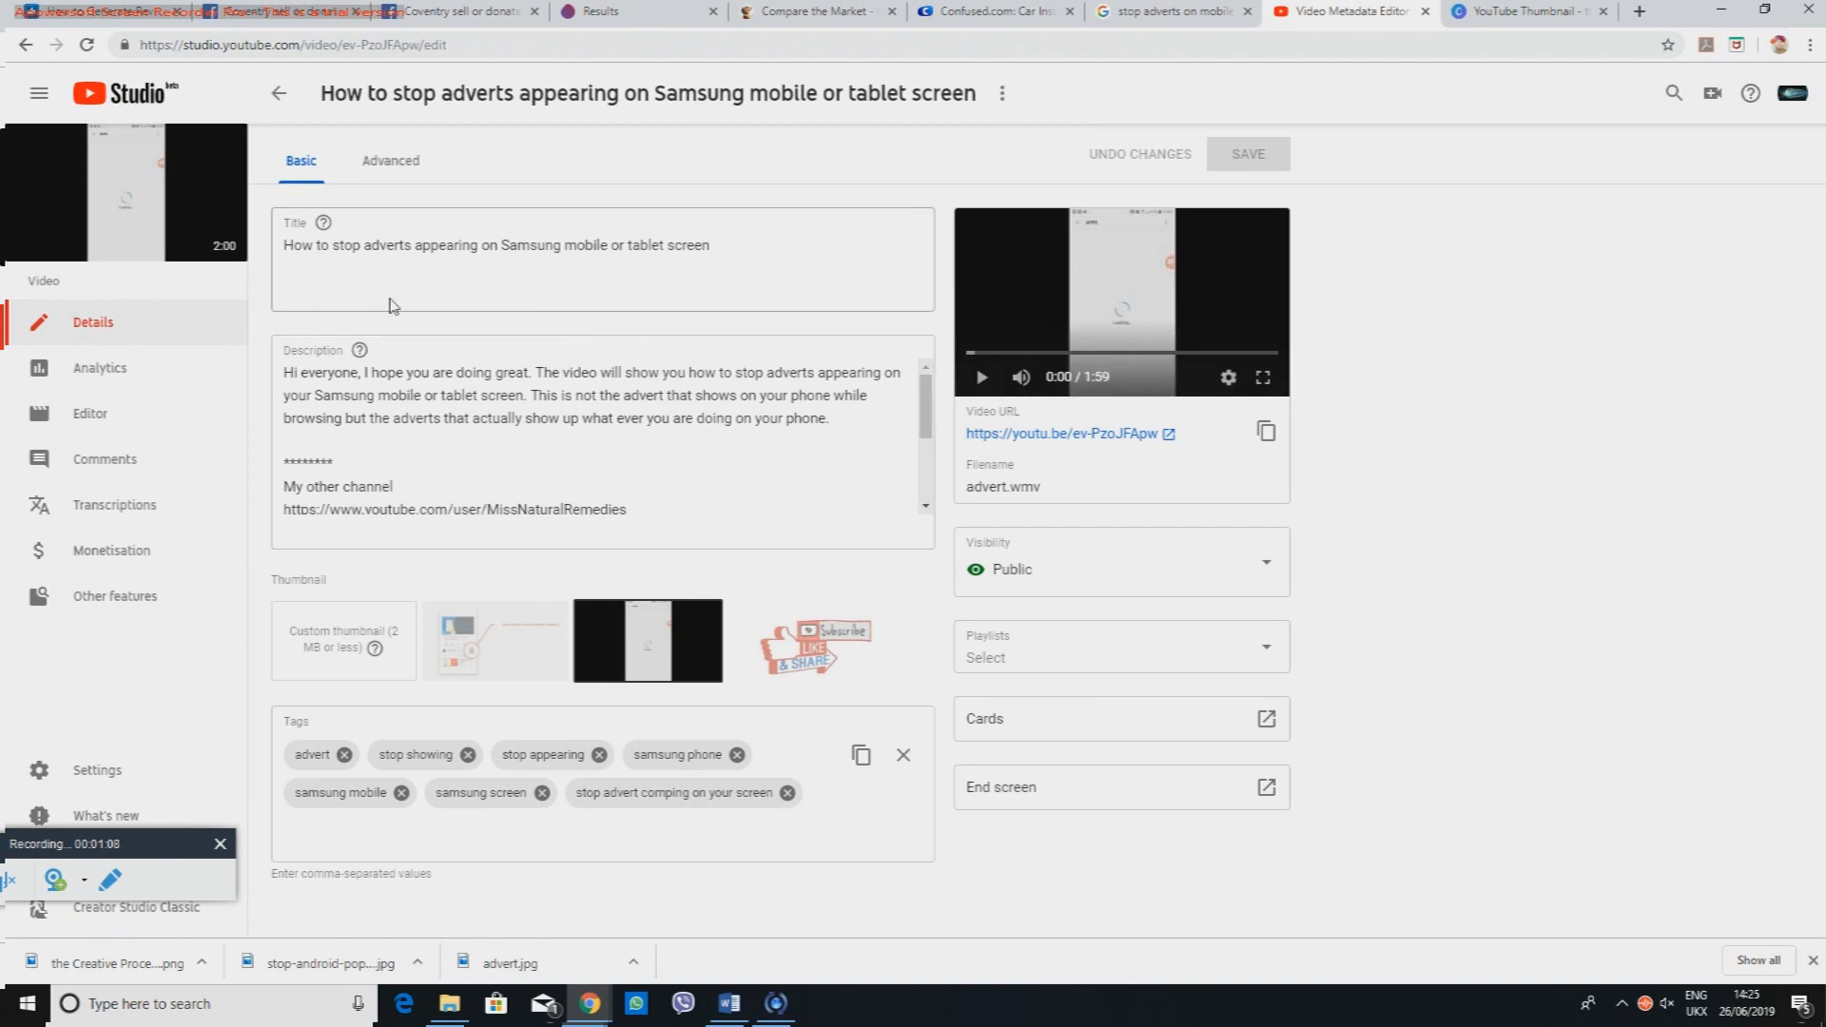
{"action": "mouse_move", "coordinate": [848, 597]}
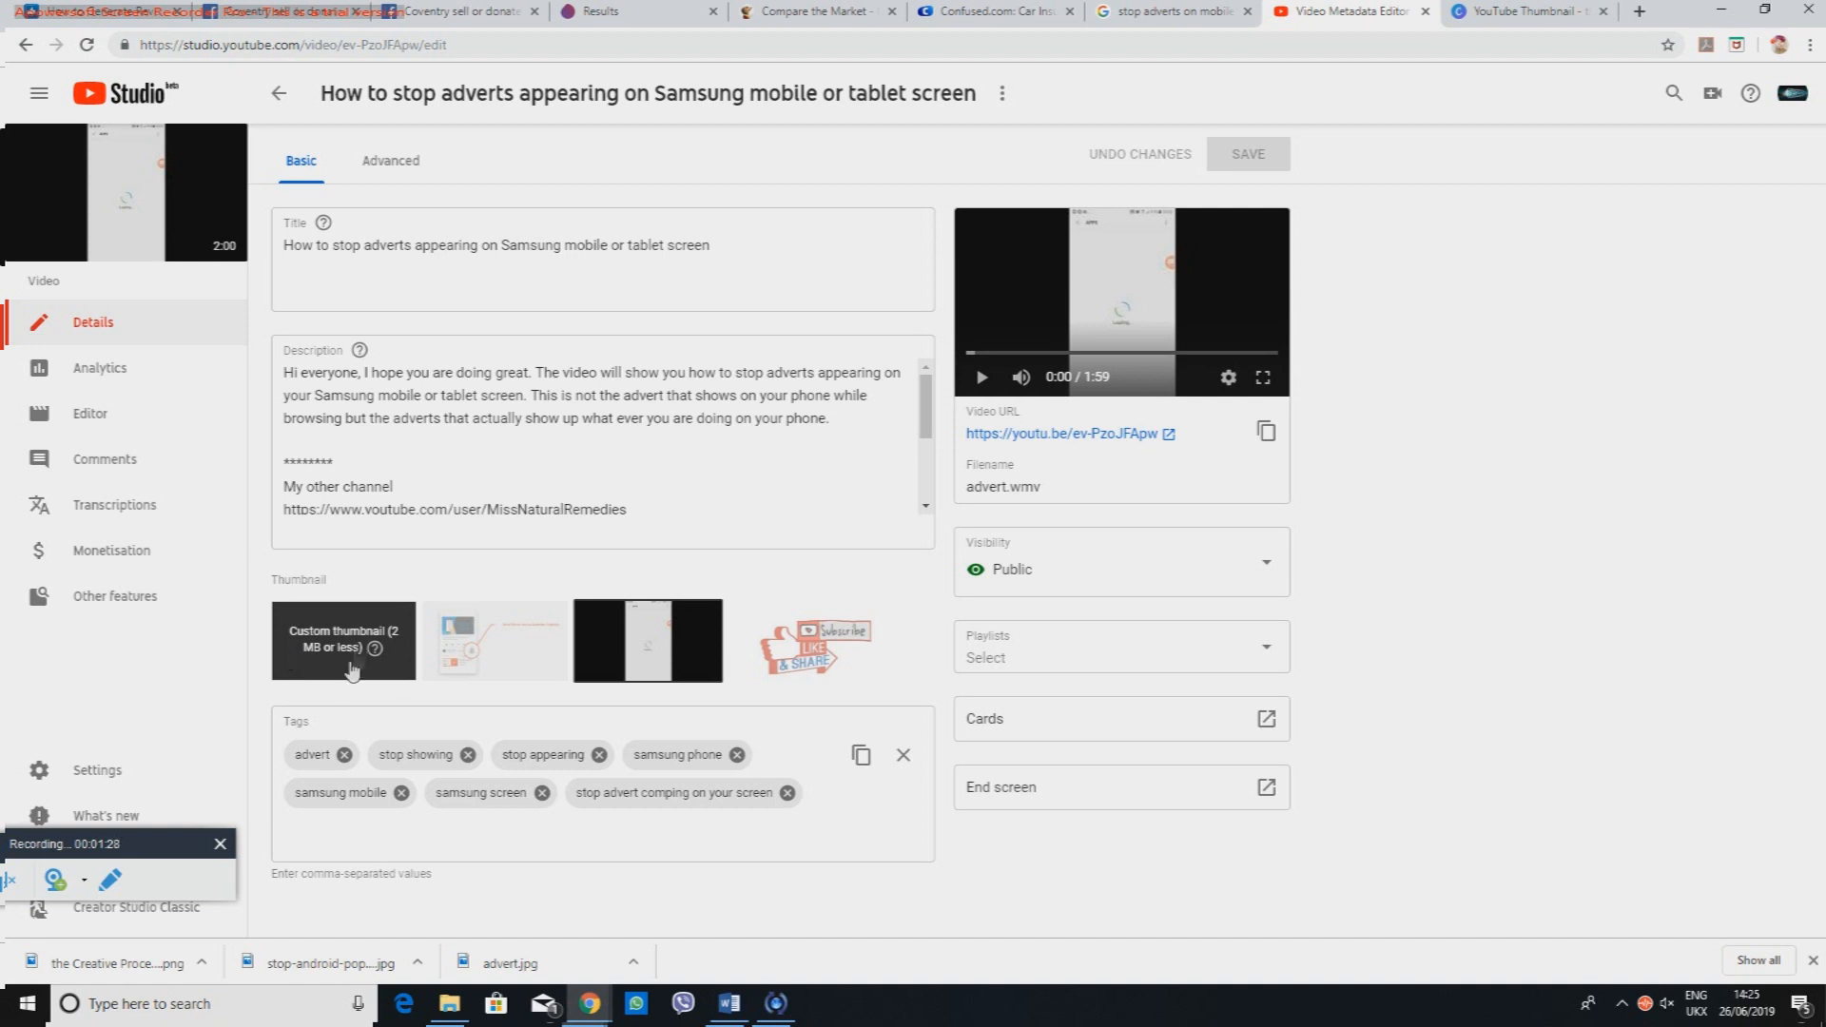
{"action": "left_click", "coordinate": [344, 639]}
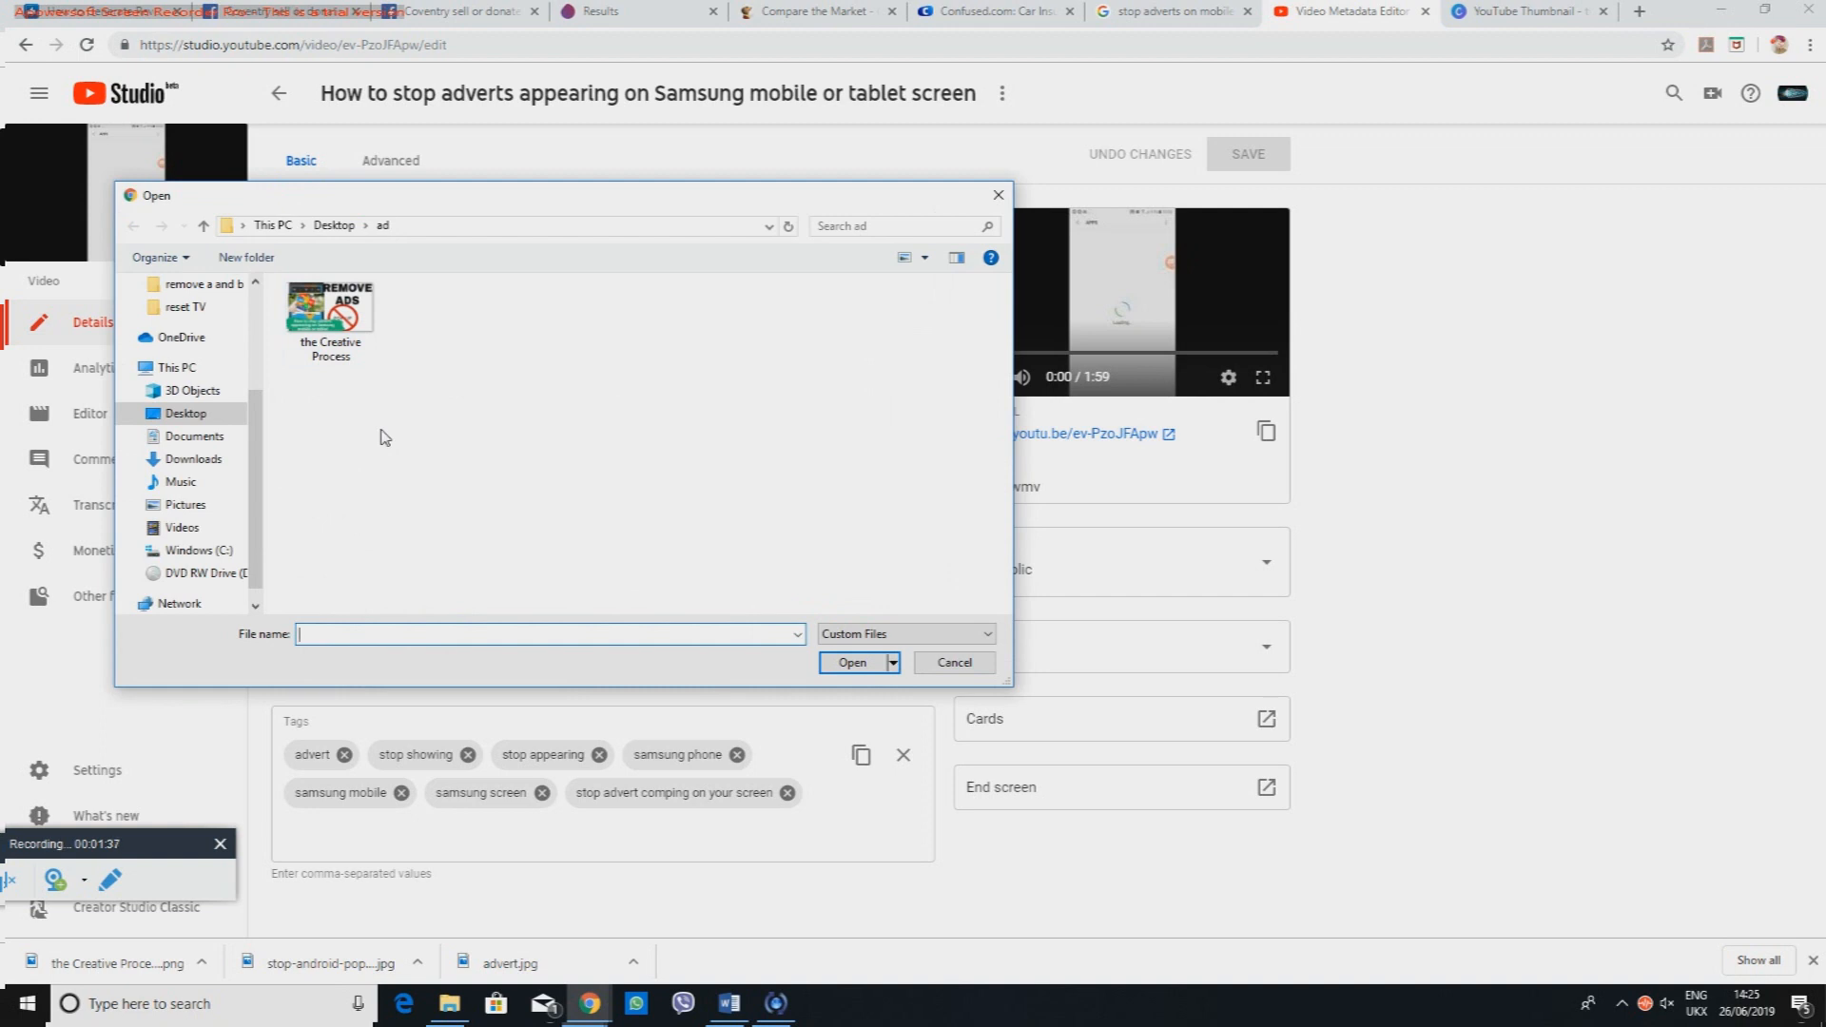
{"action": "mouse_move", "coordinate": [329, 308]}
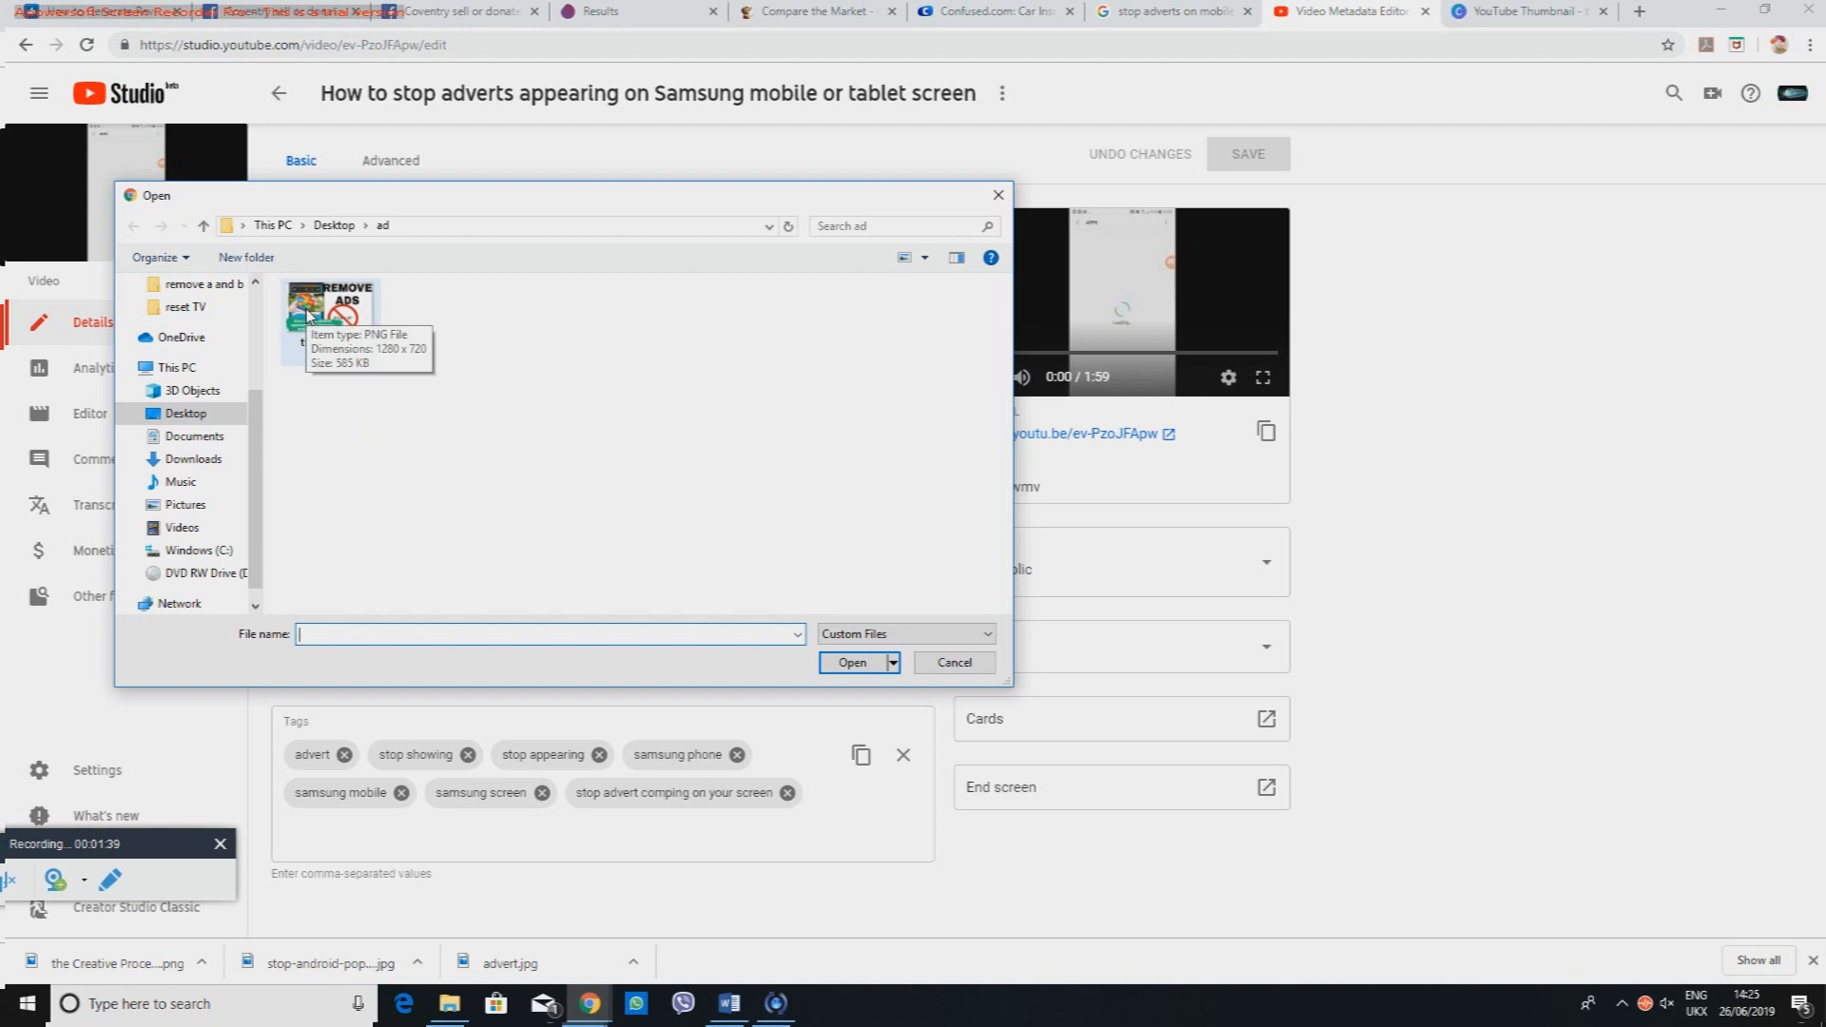
Step: Choose 'the Creative Process' REMOVE ADS image from the ad folder as the thumbnail
{"action": "left_click", "coordinate": [335, 308]}
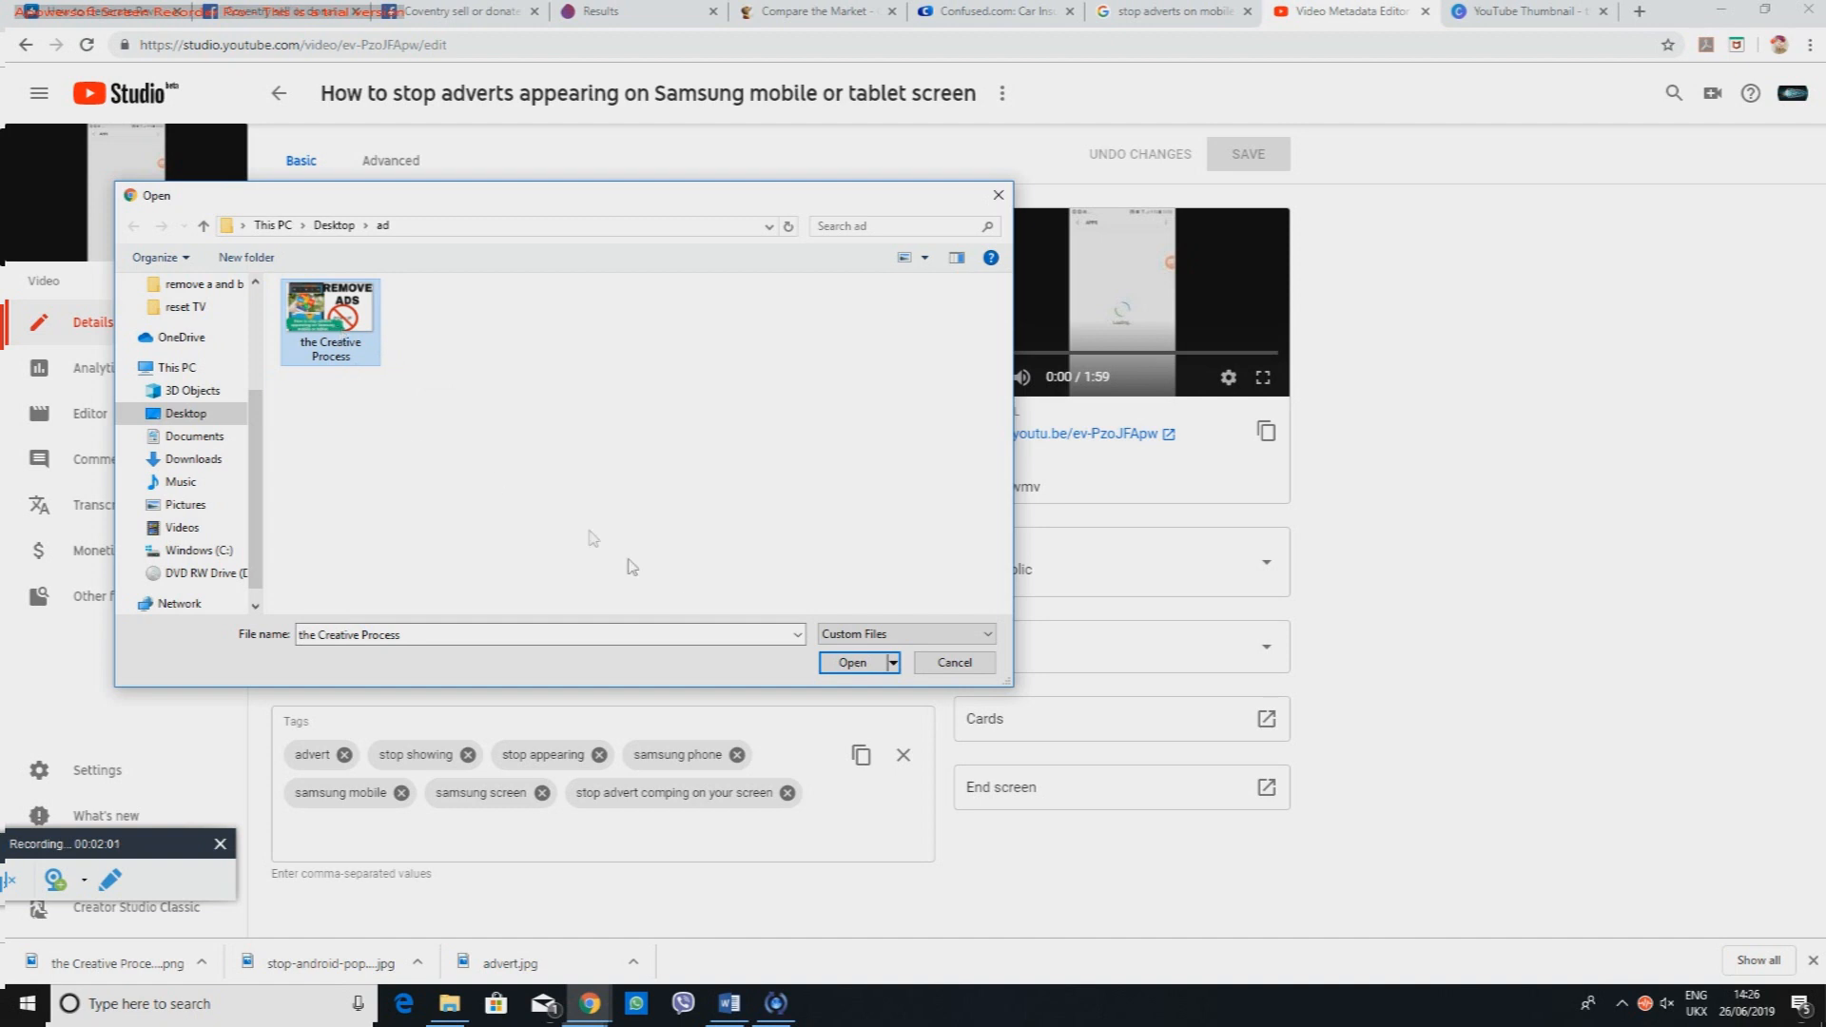
{"action": "left_click", "coordinate": [852, 662]}
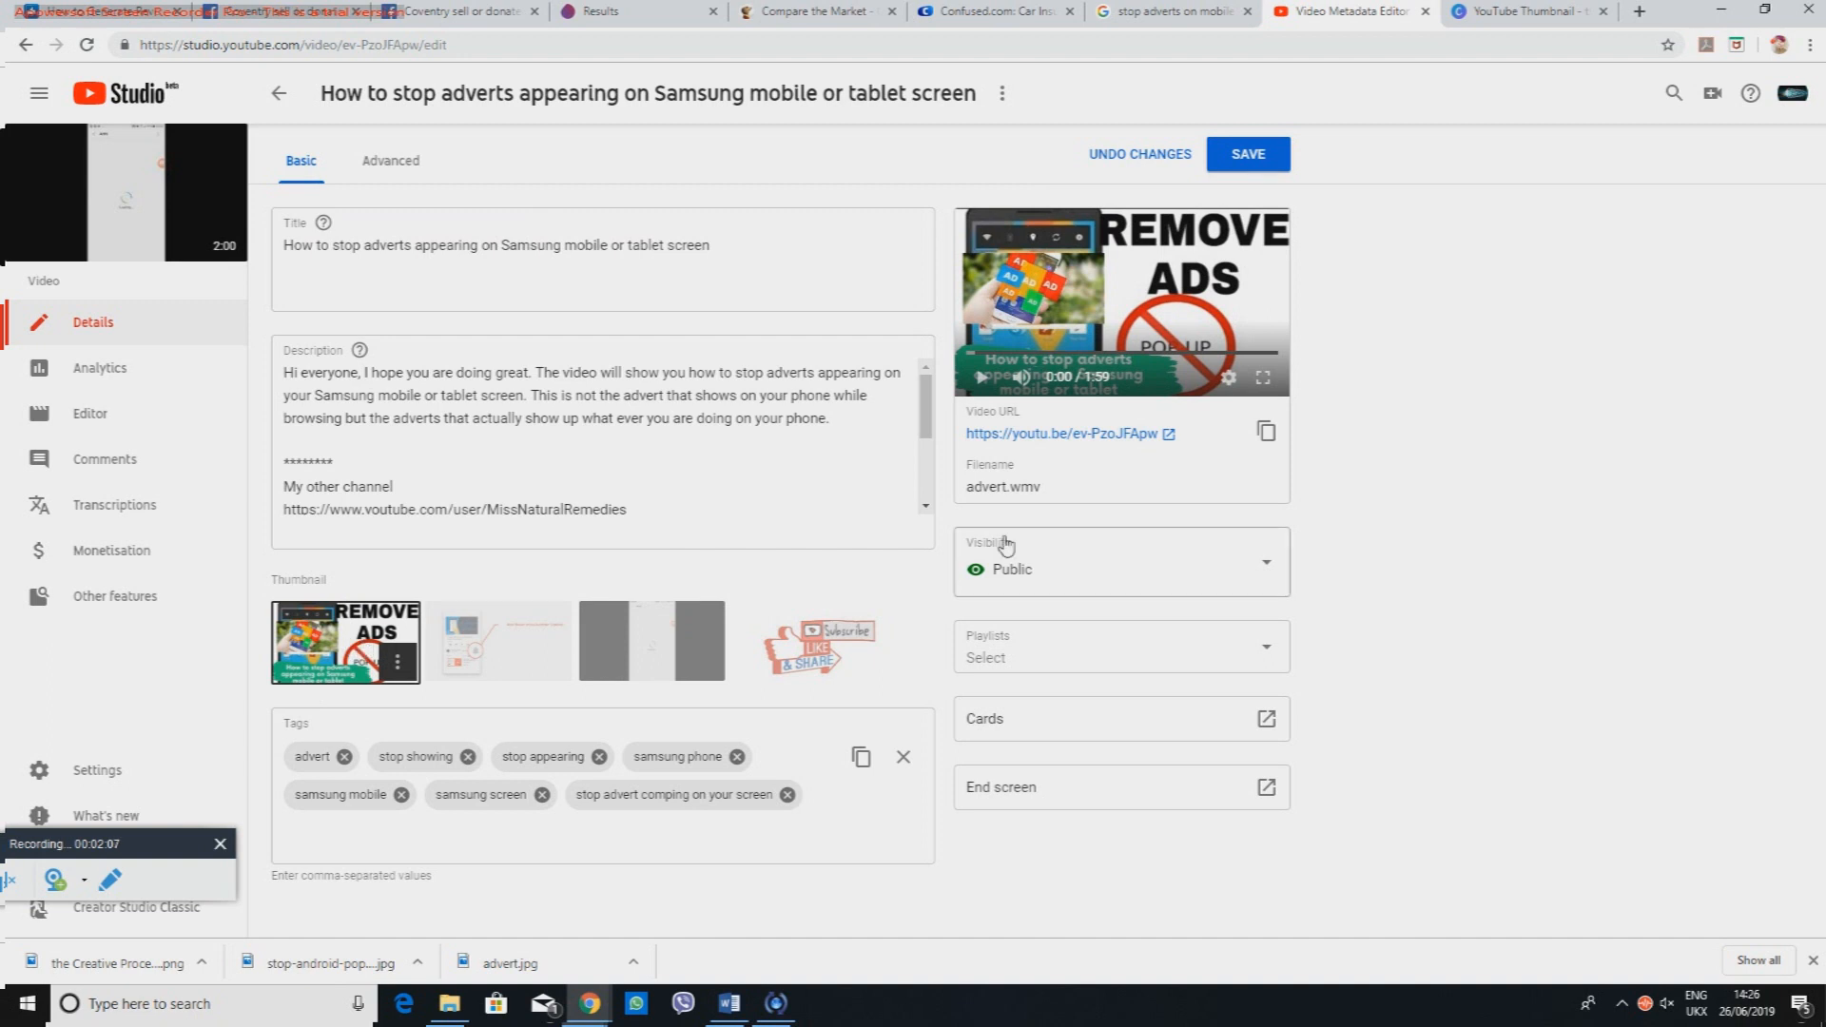
{"action": "mouse_move", "coordinate": [1180, 289]}
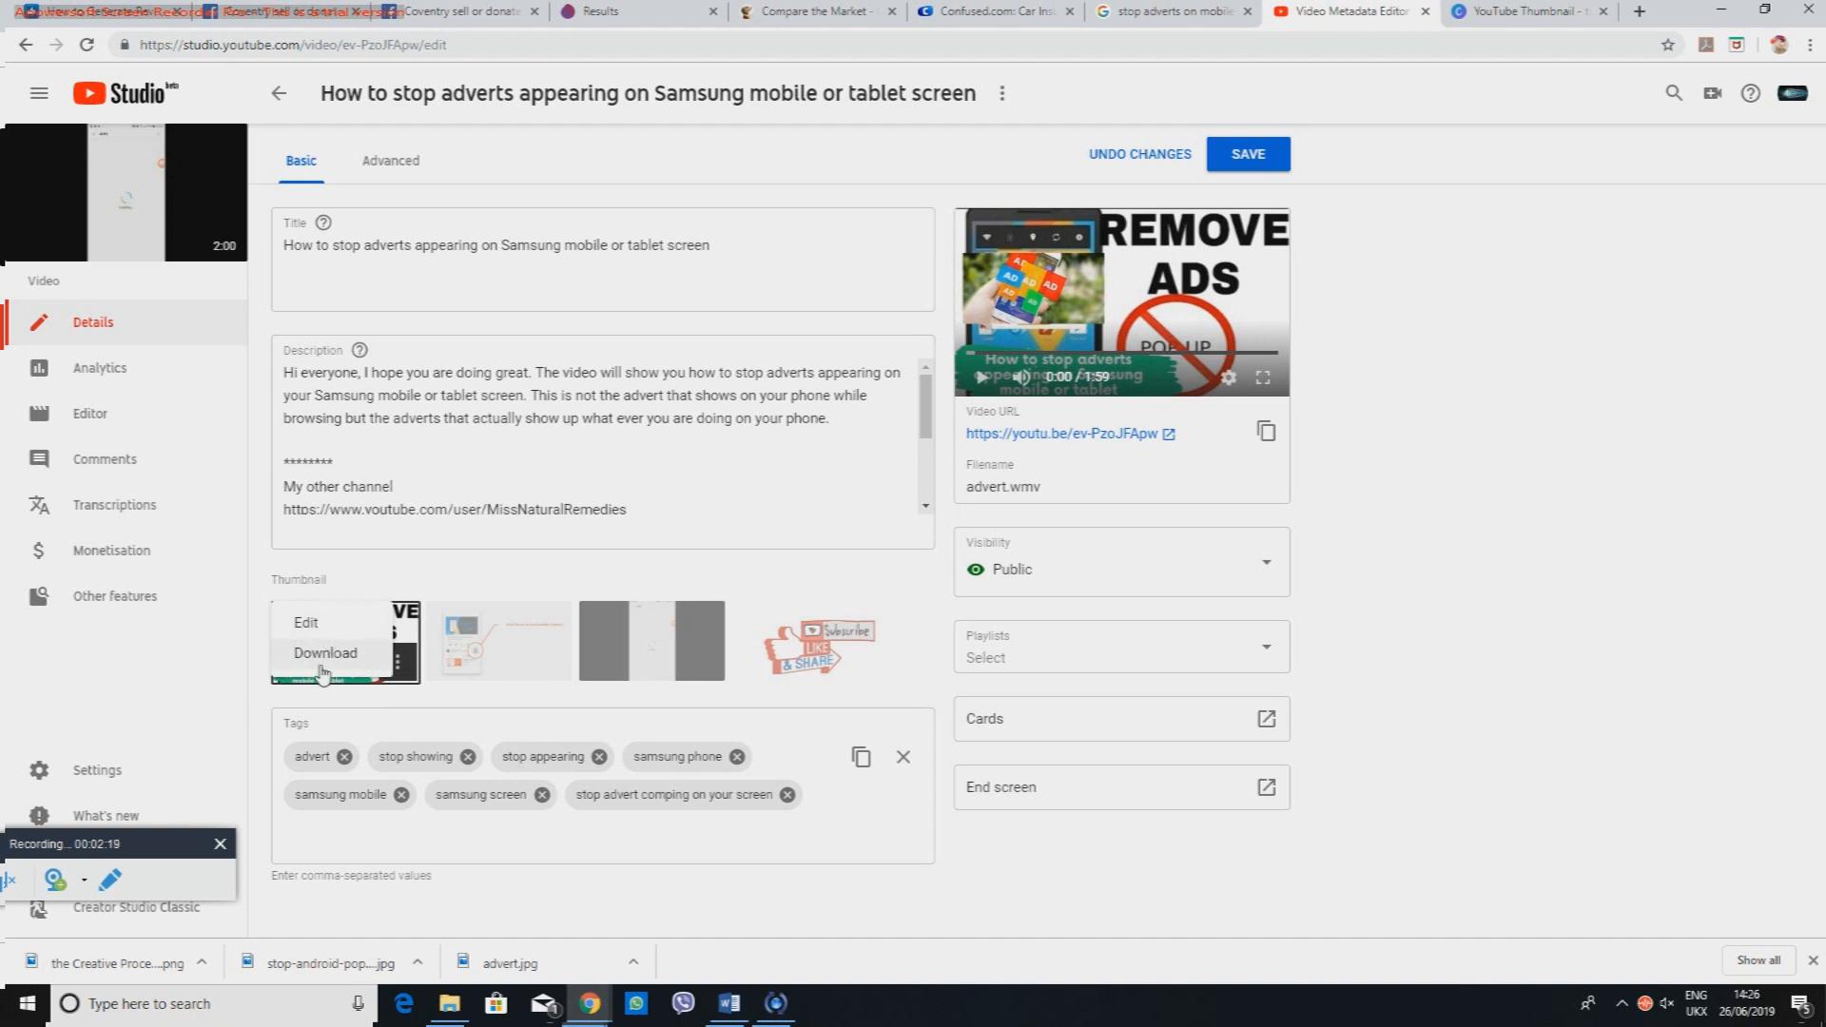
{"action": "mouse_move", "coordinate": [1261, 300]}
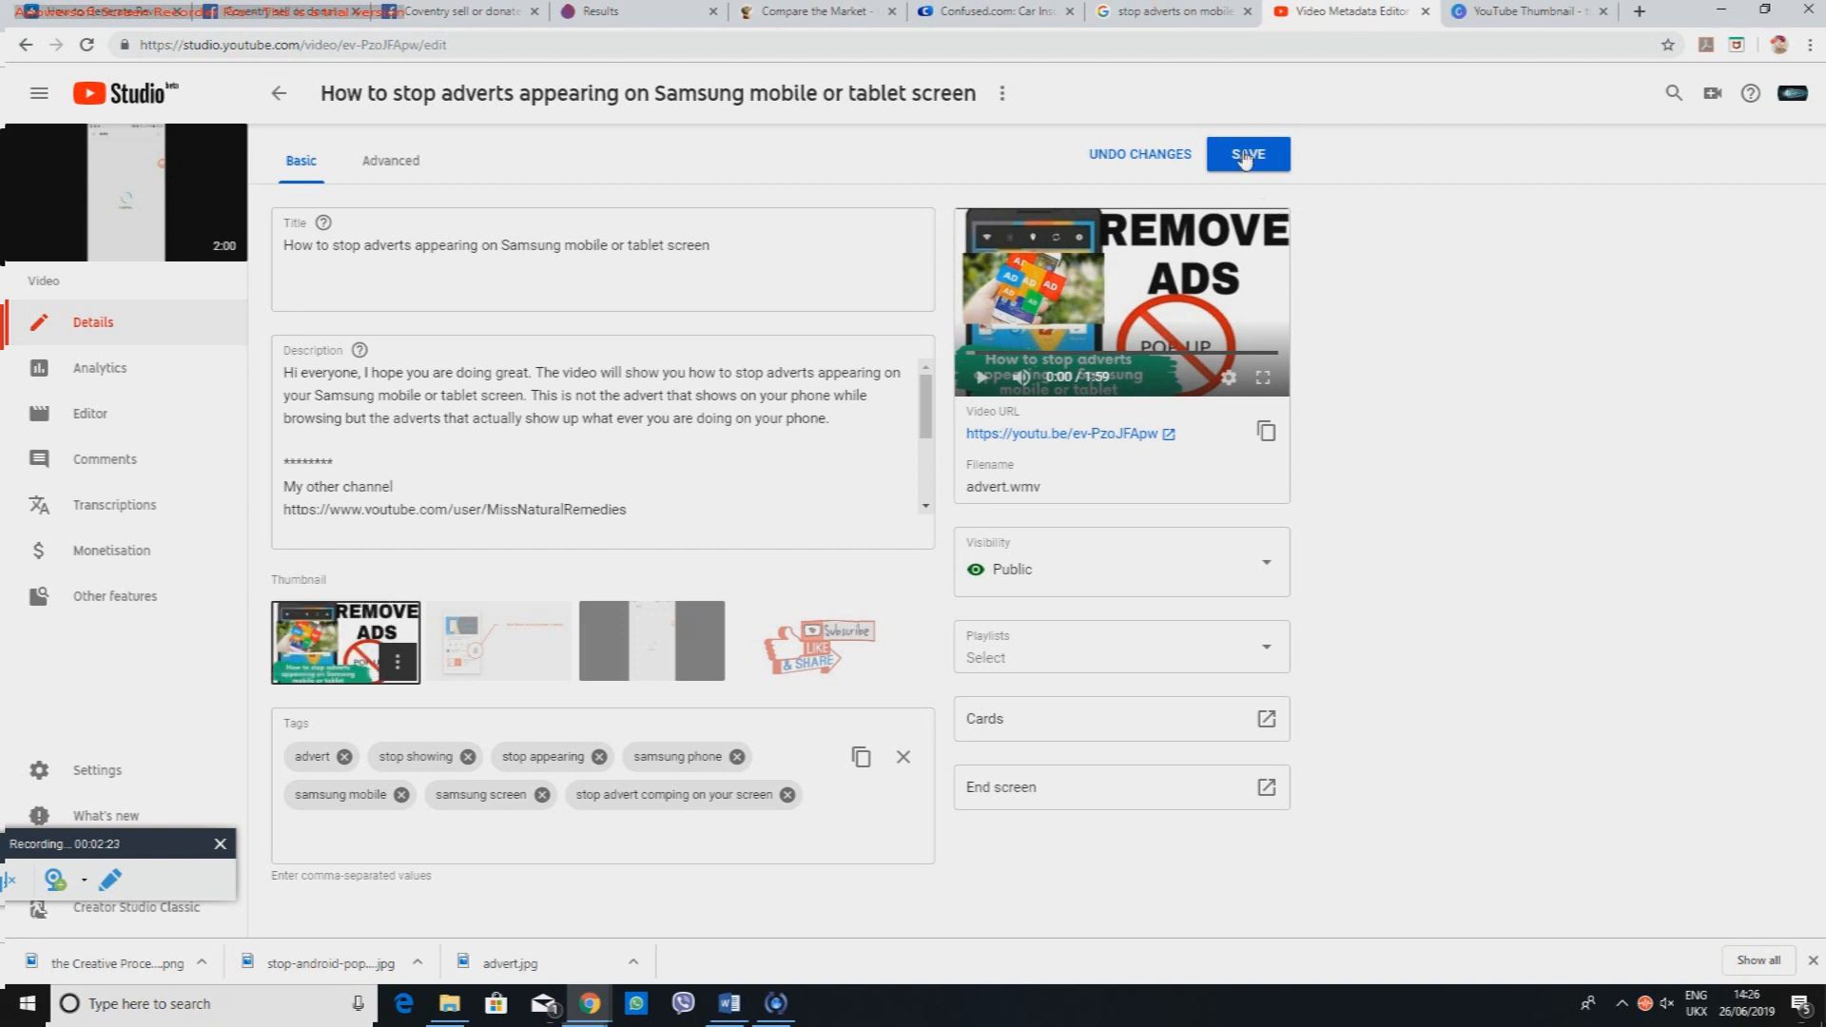
{"action": "mouse_move", "coordinate": [125, 192]}
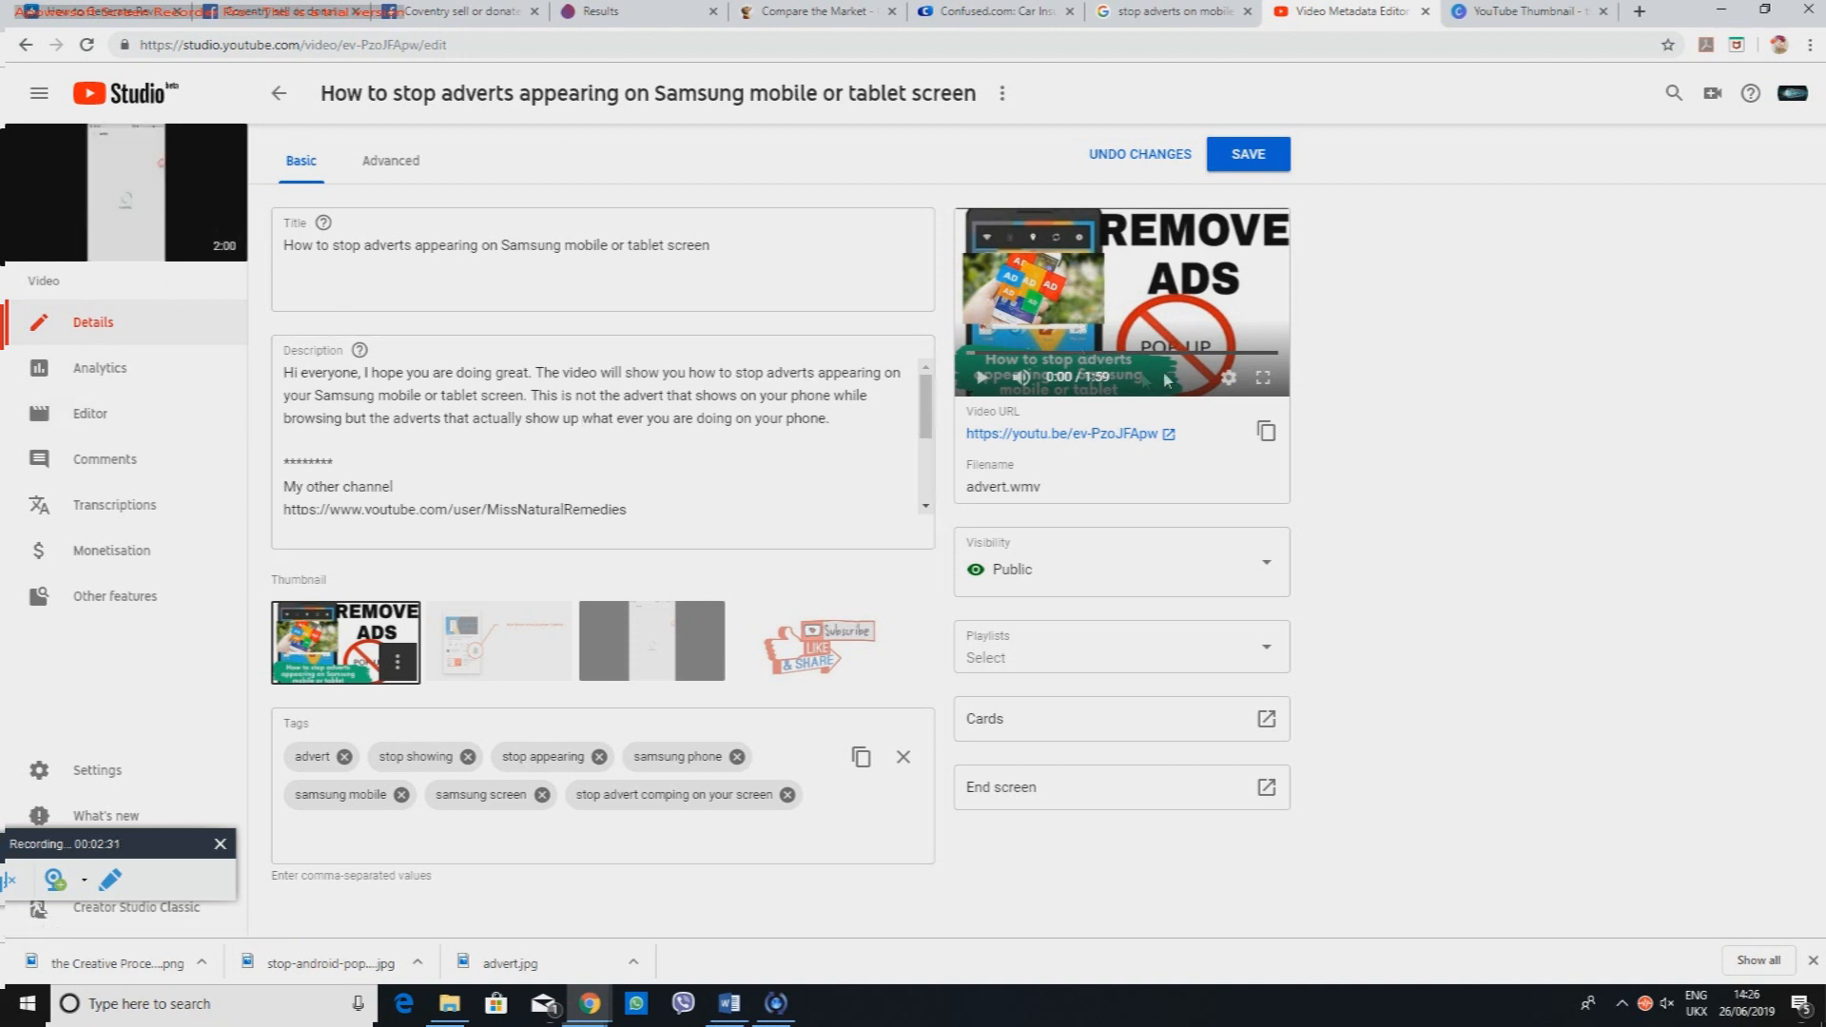
Step: Save the video details so the REMOVE ADS thumbnail is kept
{"action": "left_click", "coordinate": [1244, 154]}
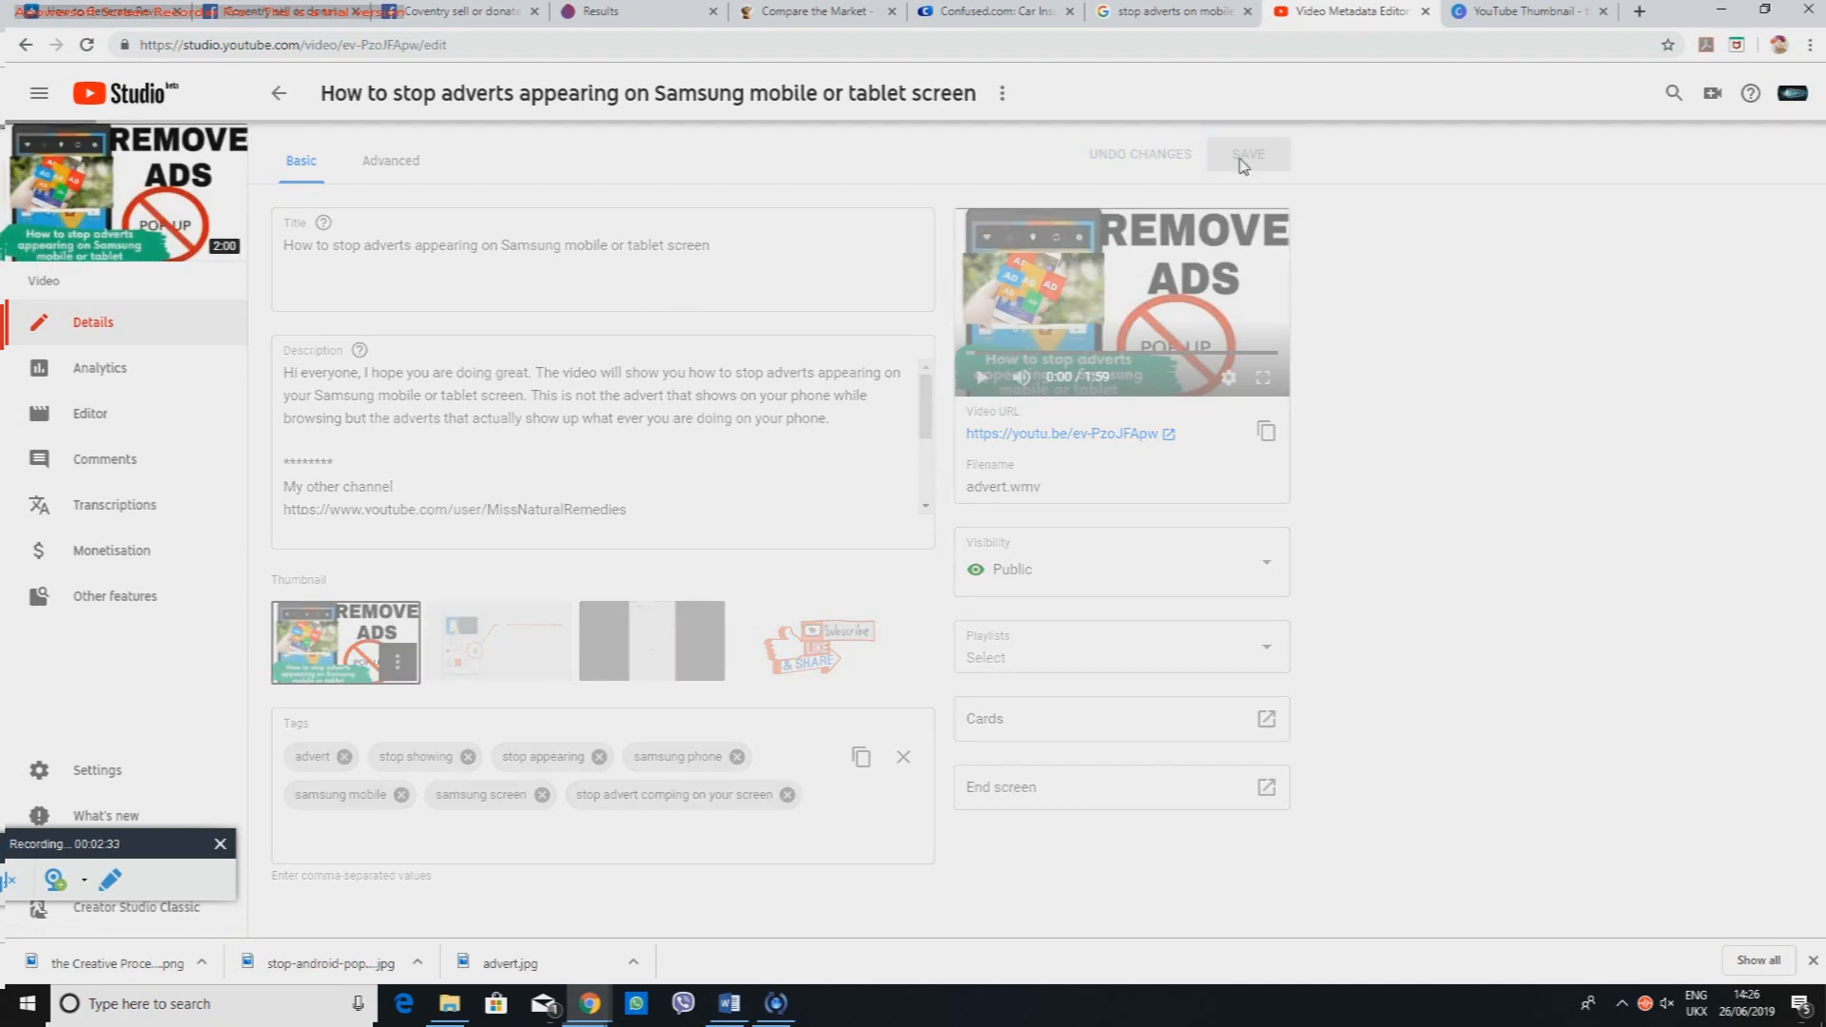